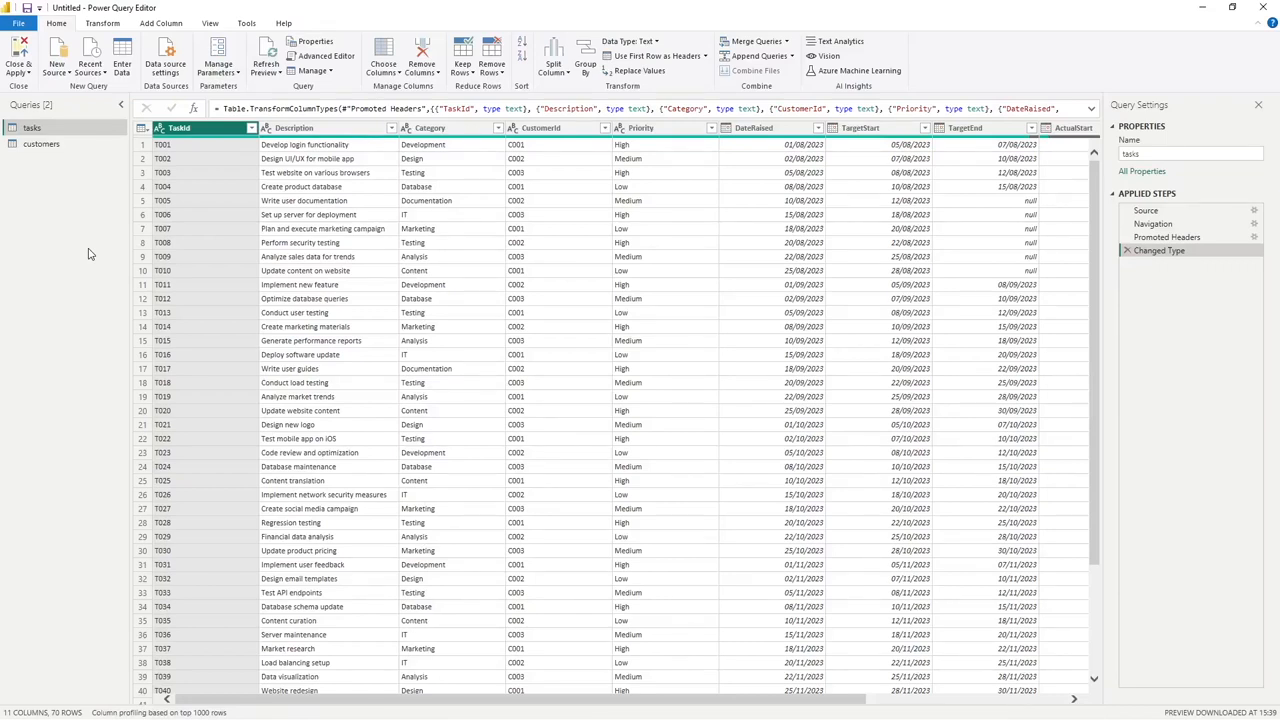
mouse_move(80, 210)
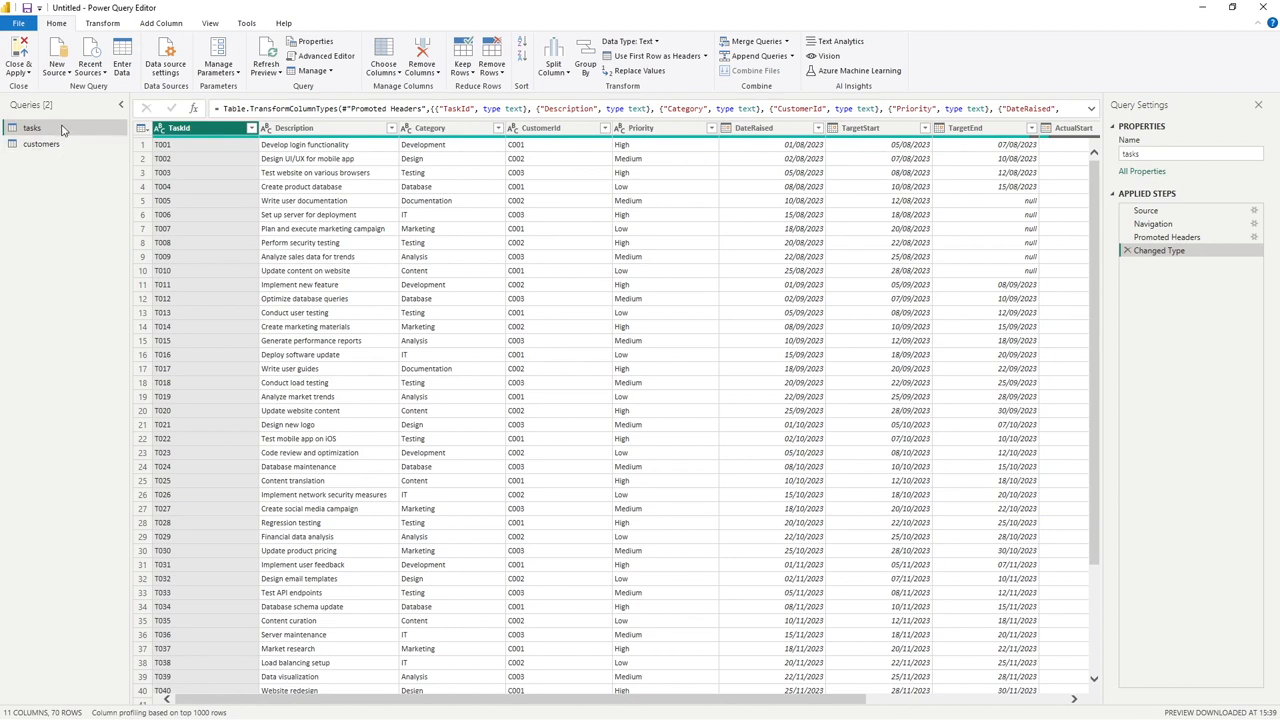
mouse_move(61, 157)
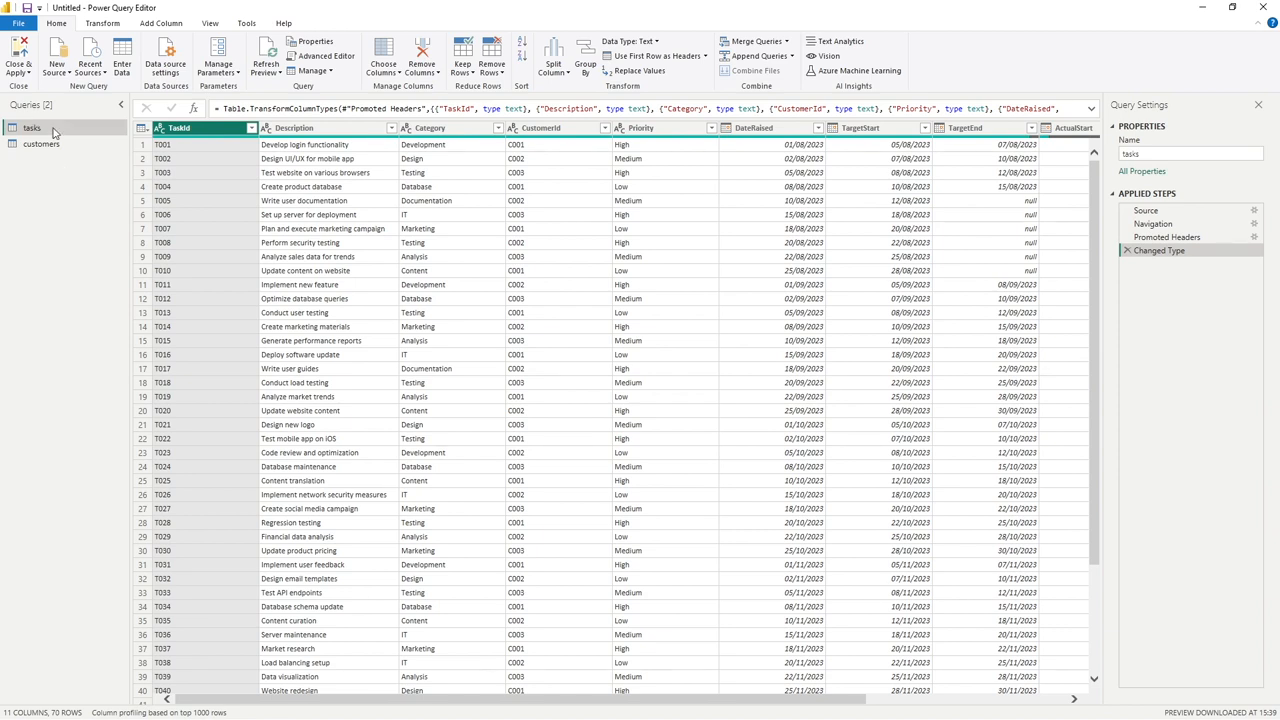
Step: Dismiss the tasks query's options menu and show the Add Column ribbon commands
right_click(32, 128)
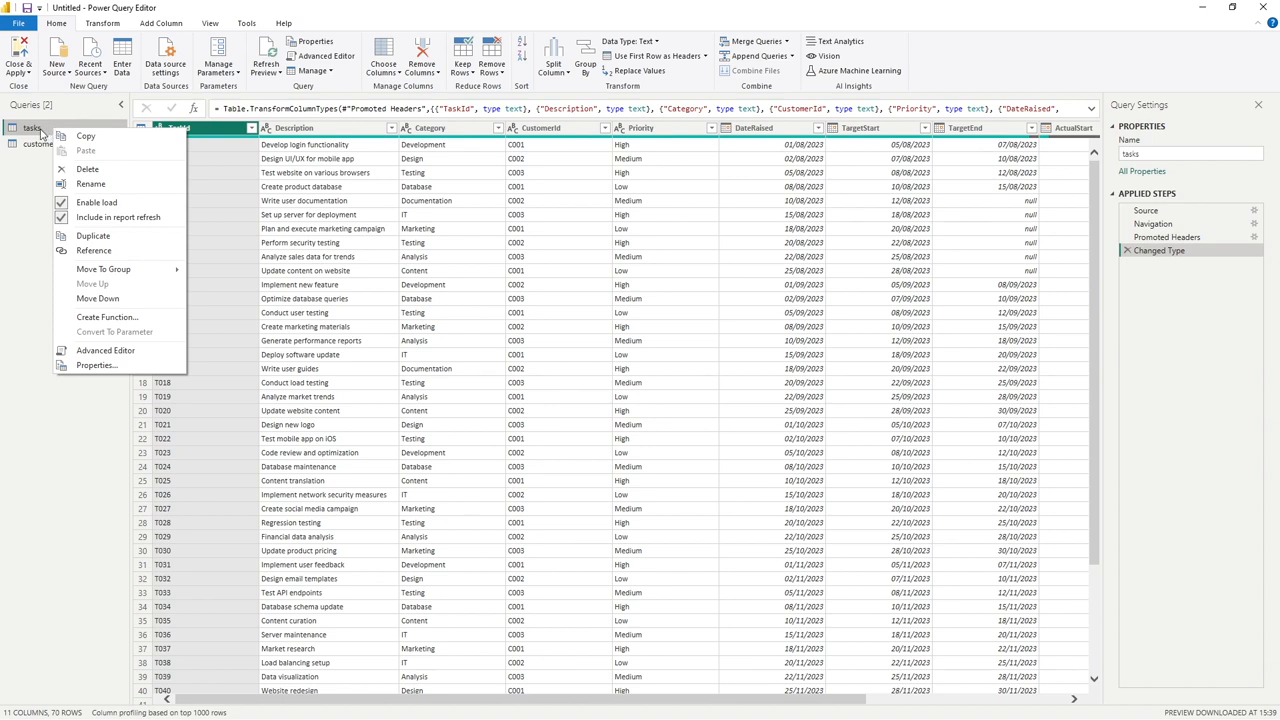
mouse_move(89, 166)
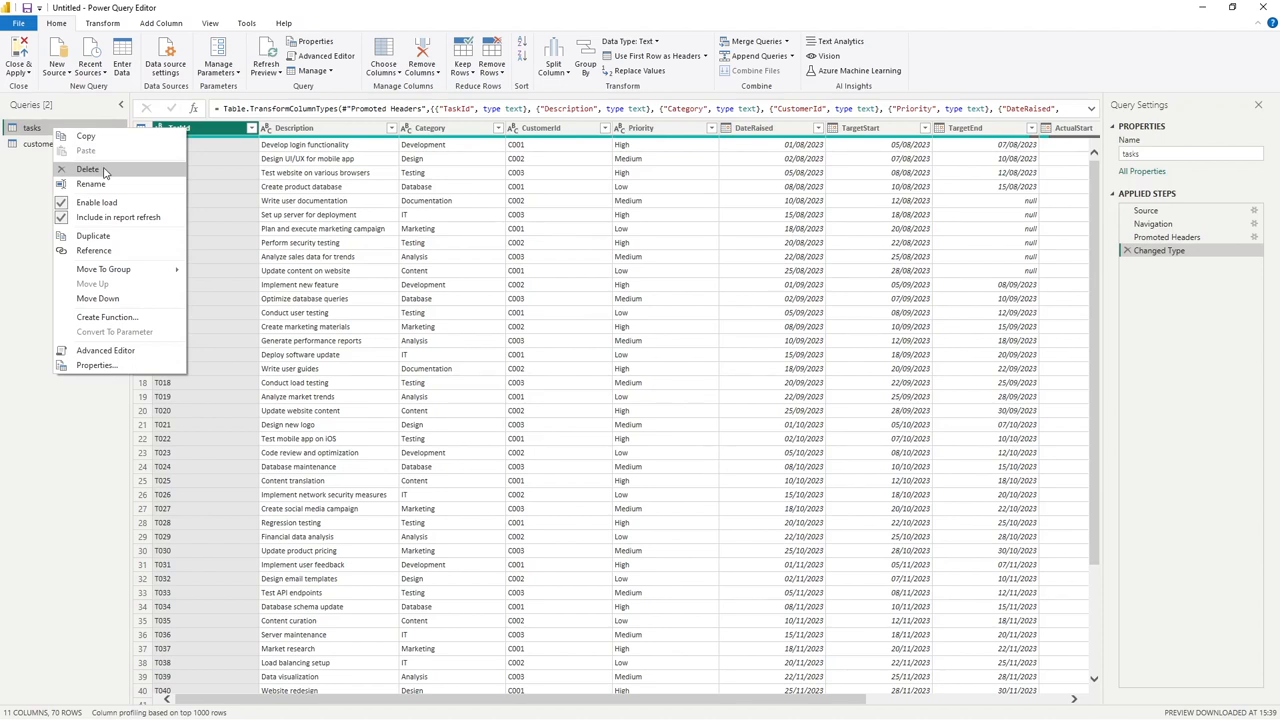
mouse_move(48, 198)
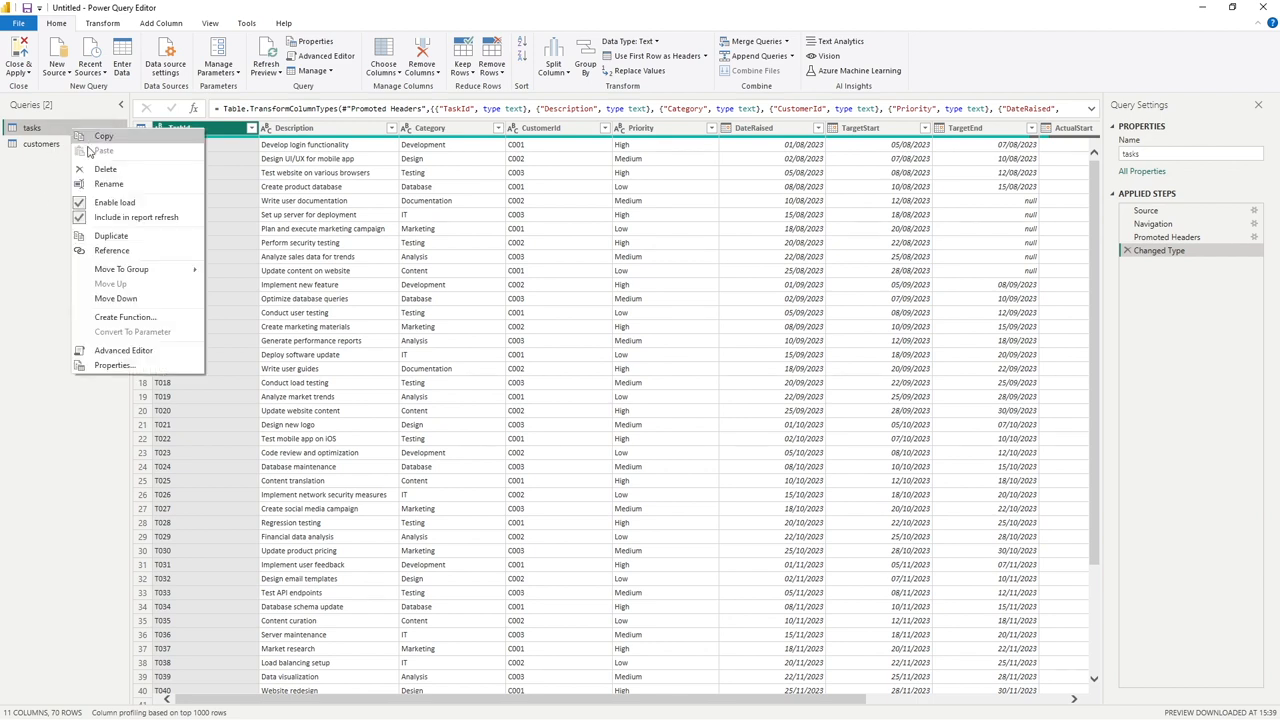
mouse_move(103, 186)
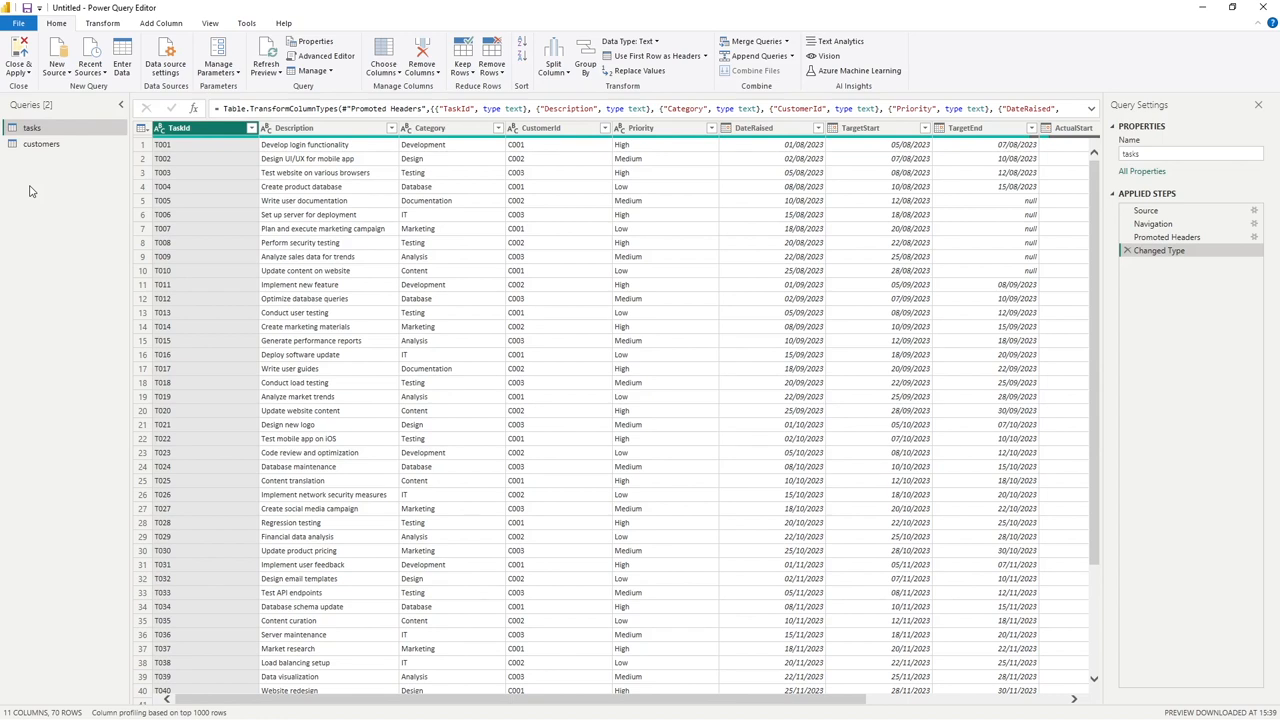
mouse_move(198, 34)
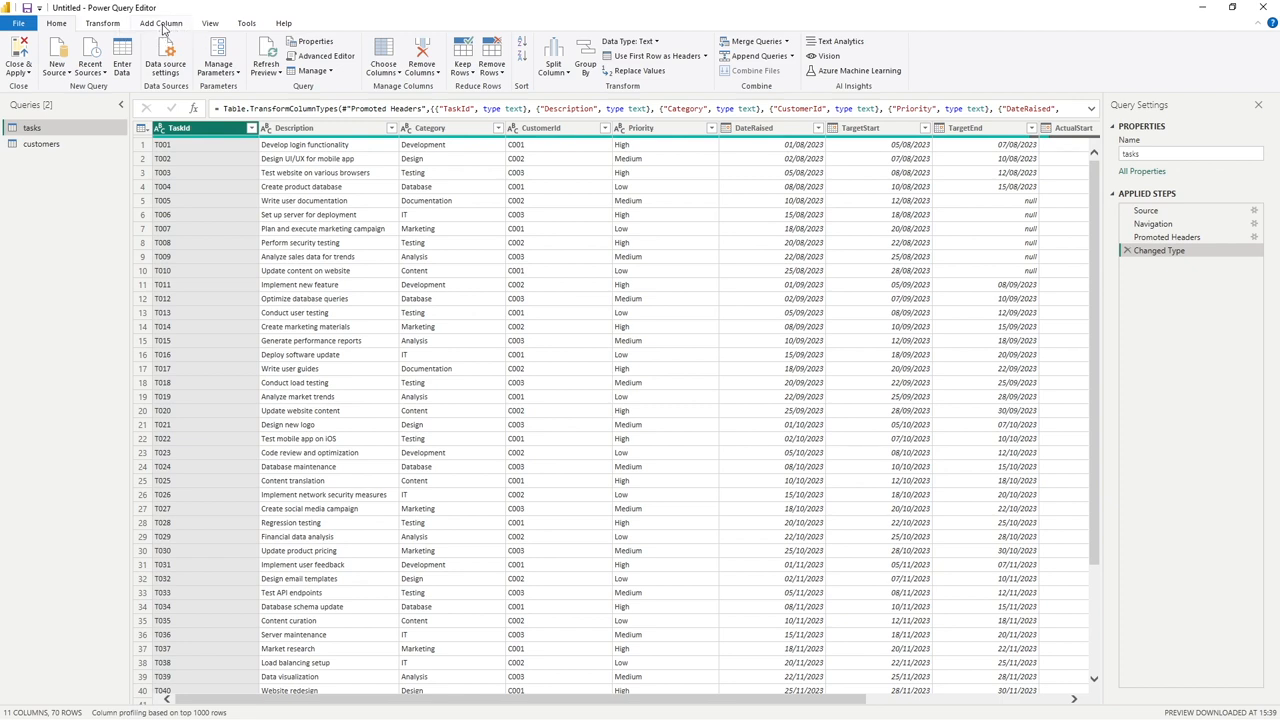
left_click(161, 22)
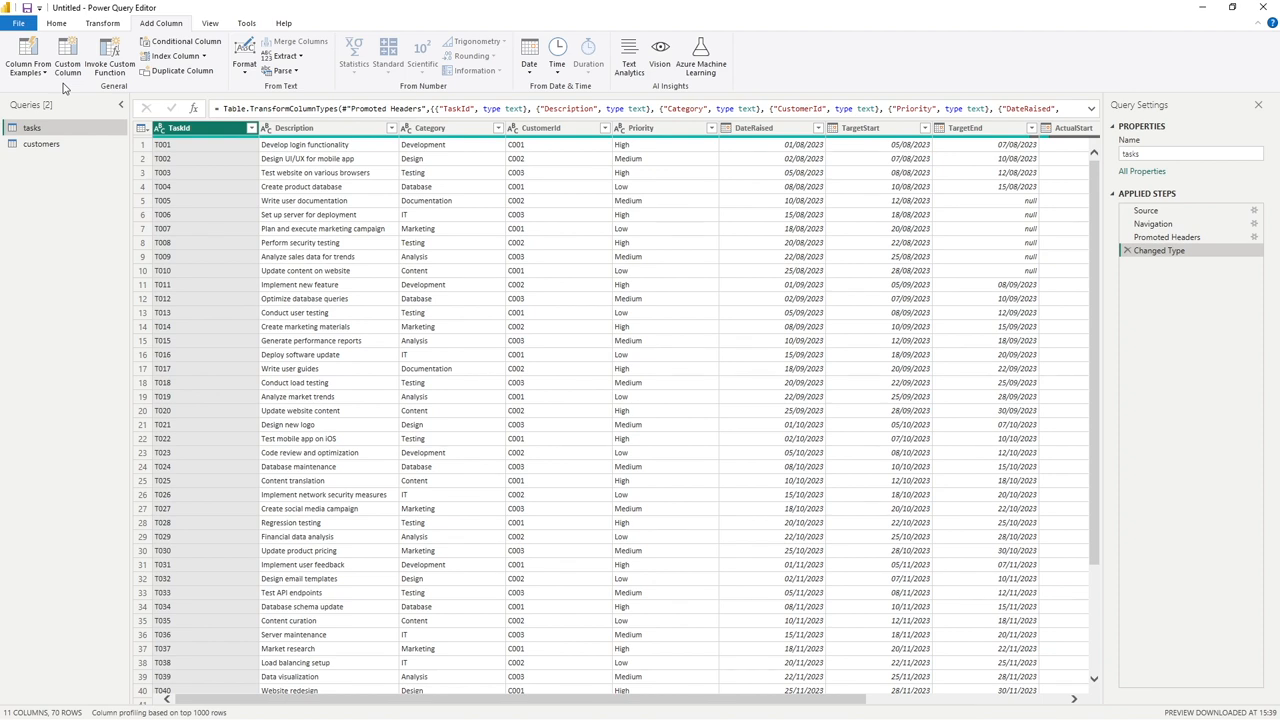
mouse_move(73, 55)
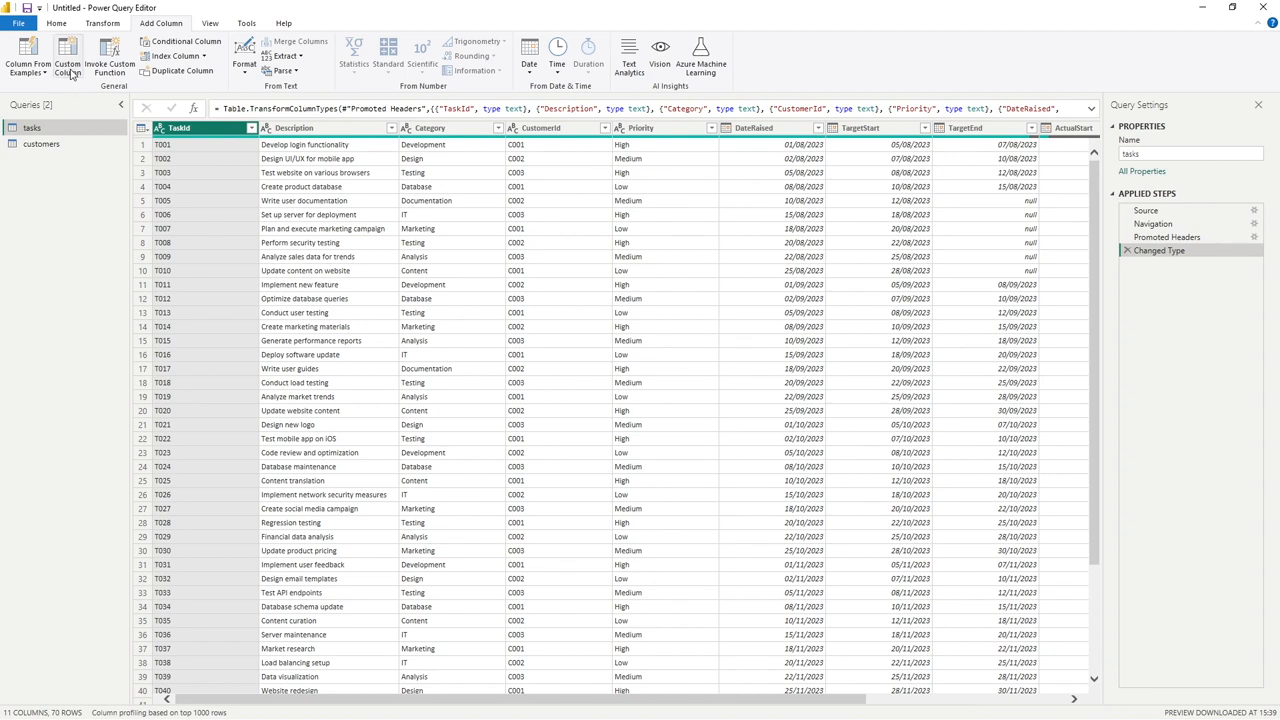
mouse_move(67, 60)
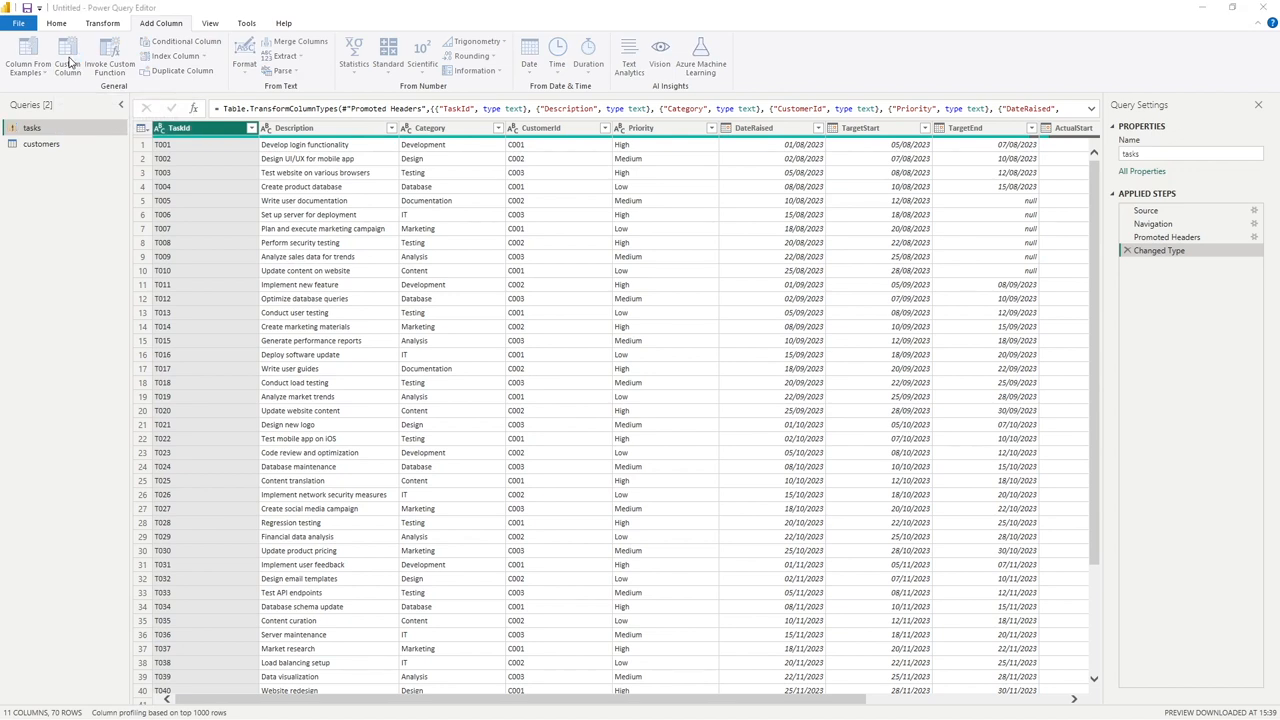
Step: Define a custom column named CustomText with the constant formula "tasks"
left_click(64, 60)
type("CustomText")
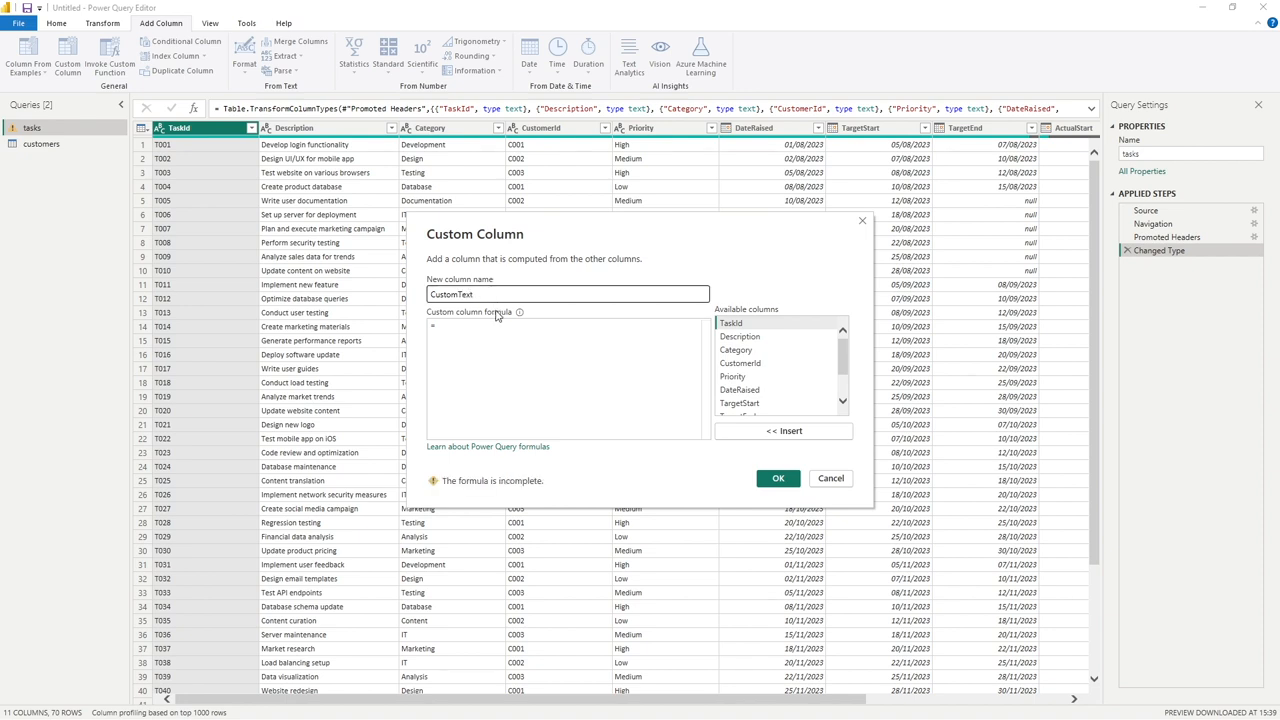
left_click(478, 344)
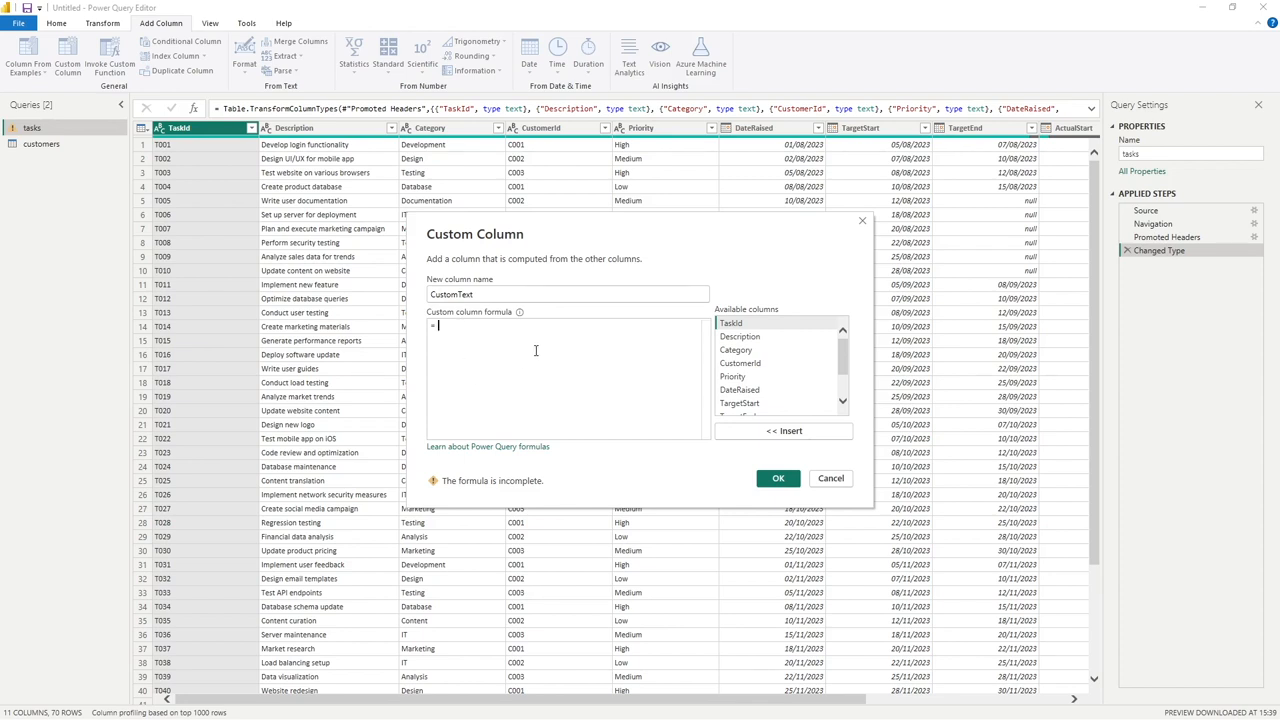
mouse_move(534, 334)
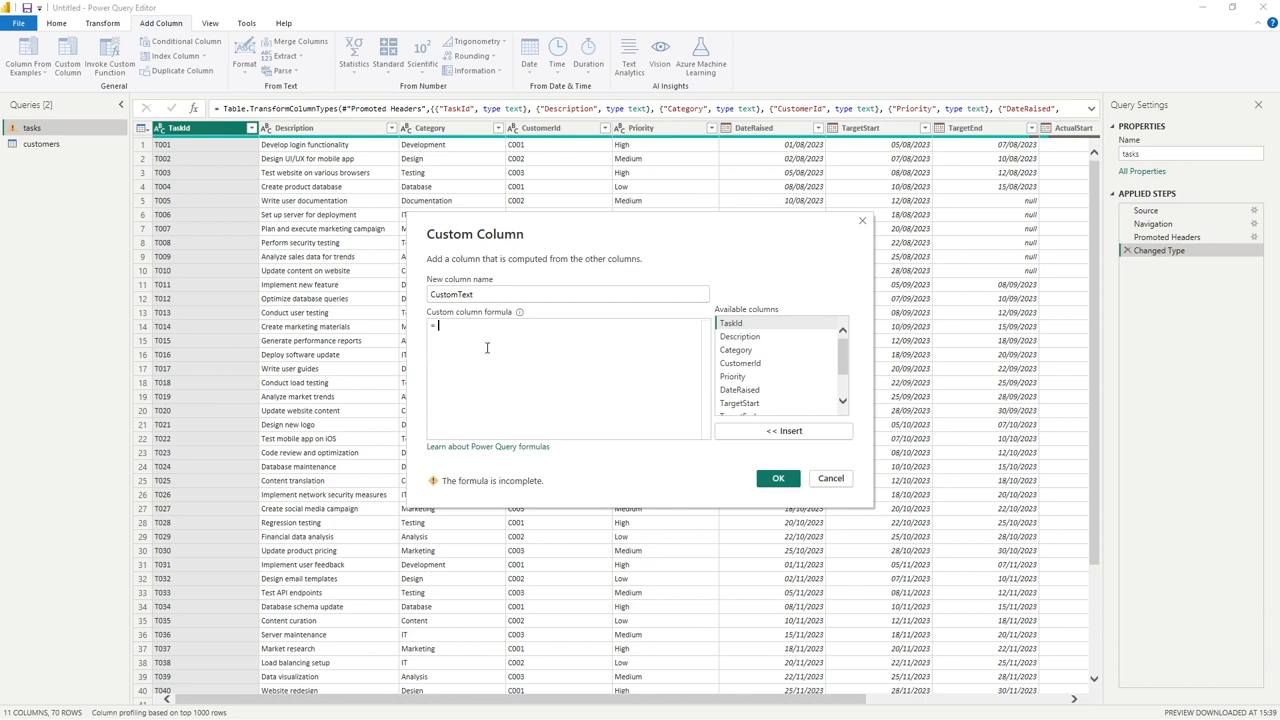
mouse_move(477, 336)
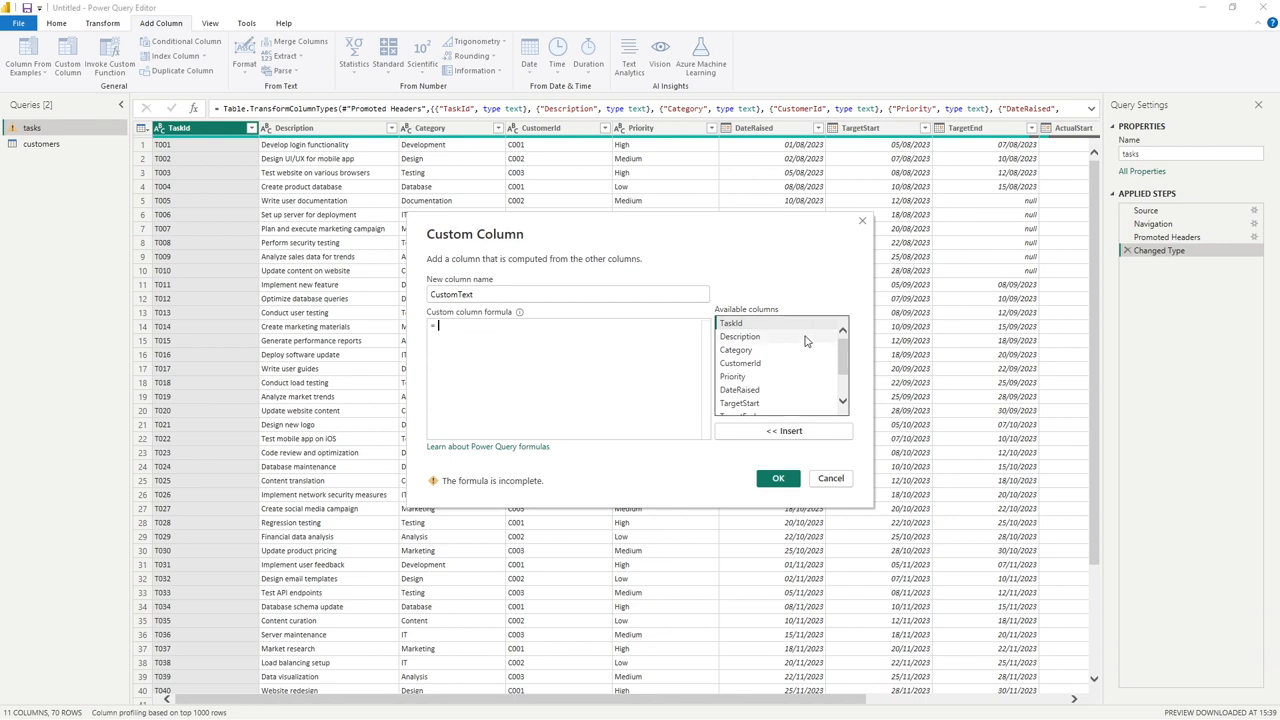
scroll("down", 3)
type(" T")
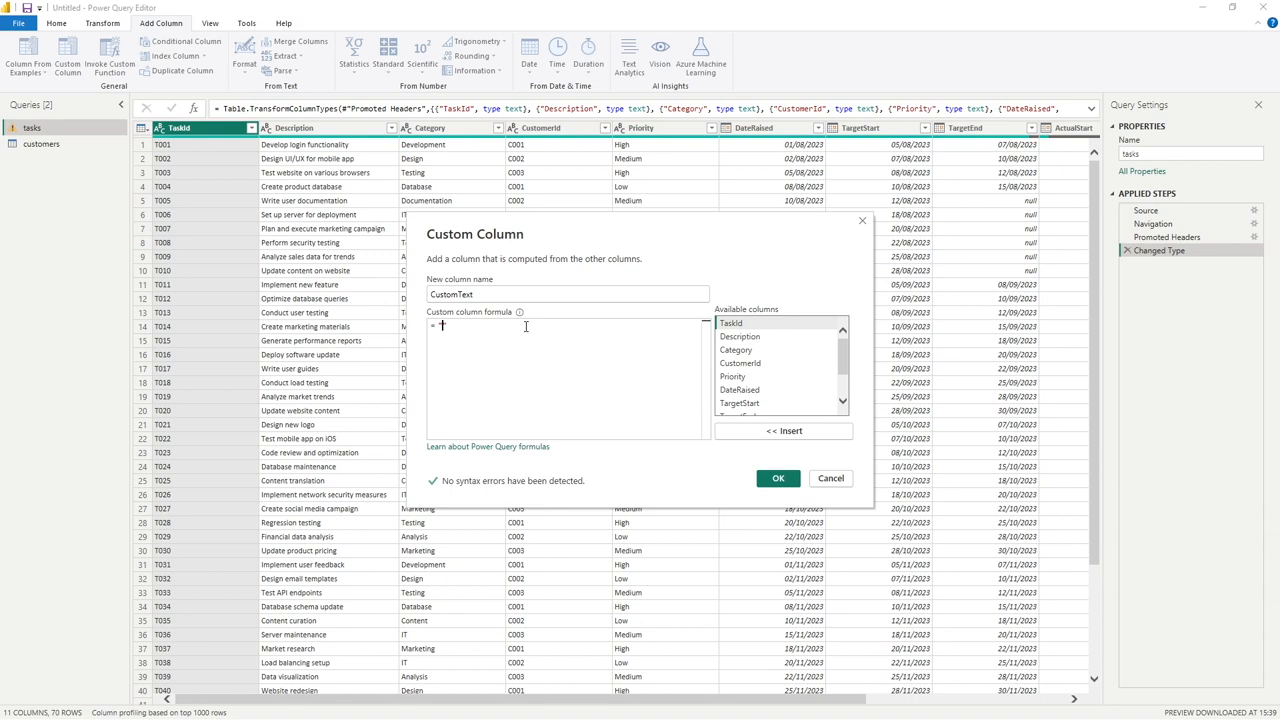
type("\"\"")
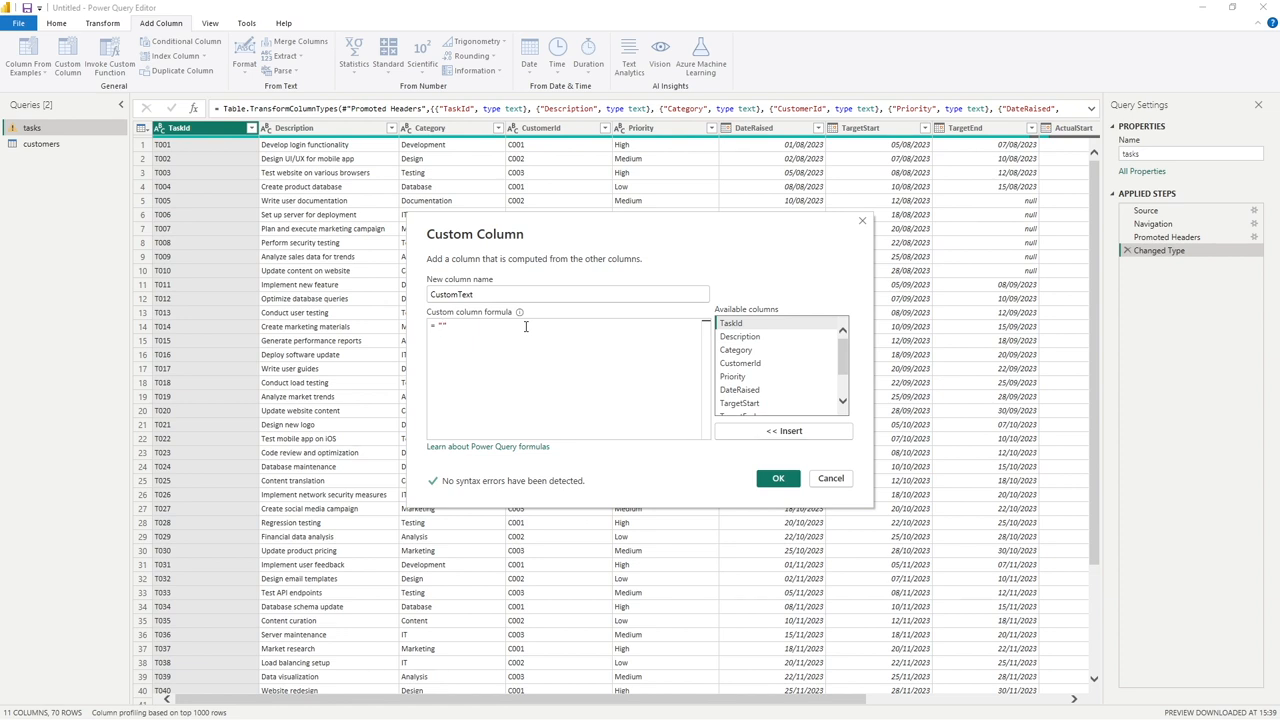
type("task")
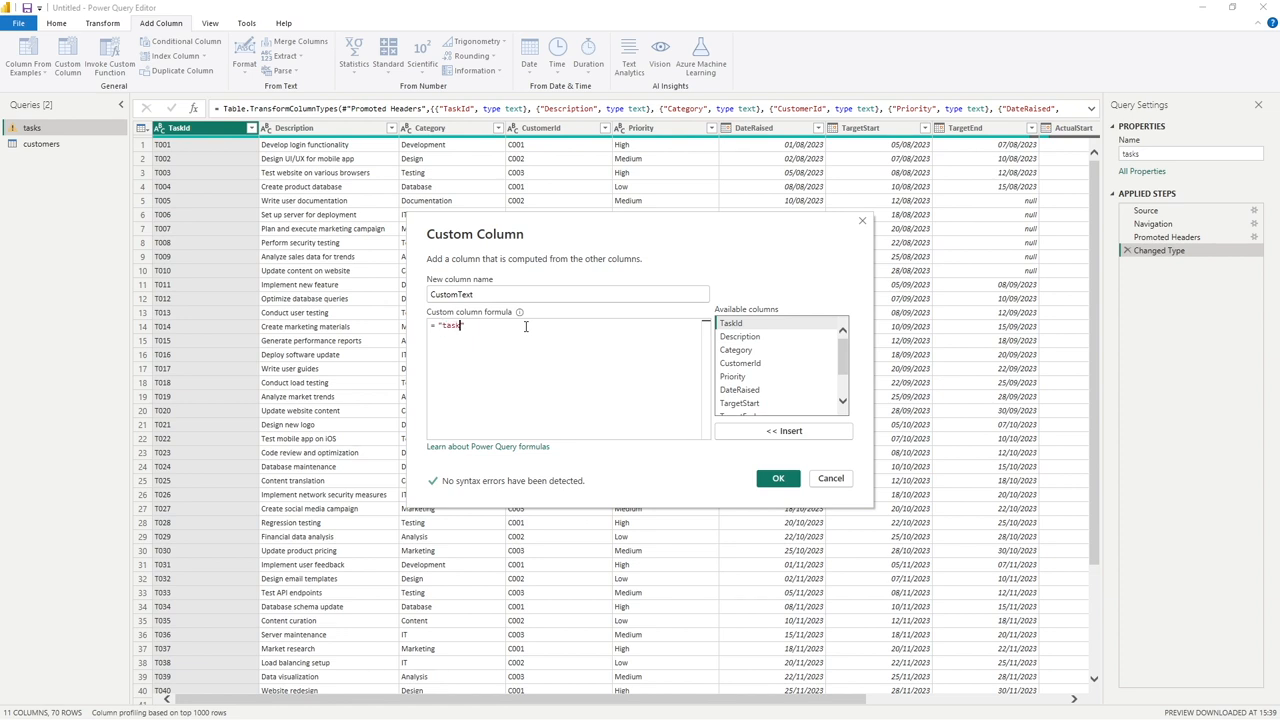
type("s")
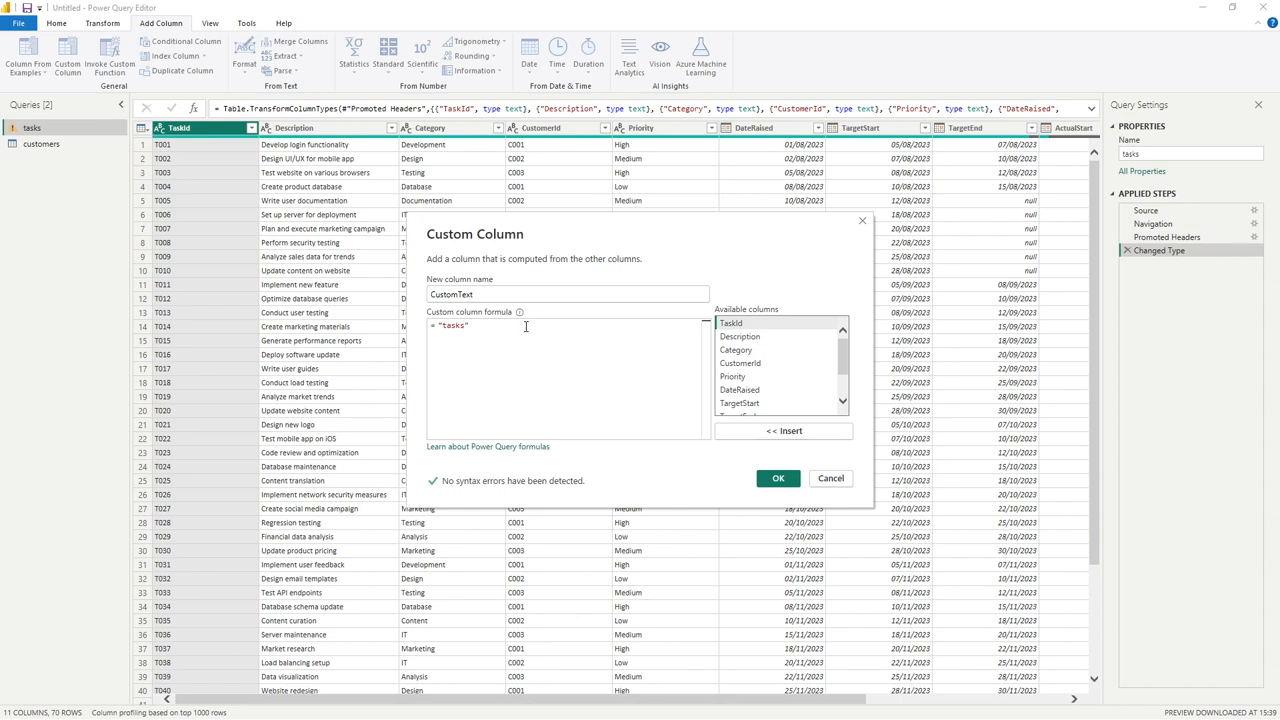
mouse_move(432, 494)
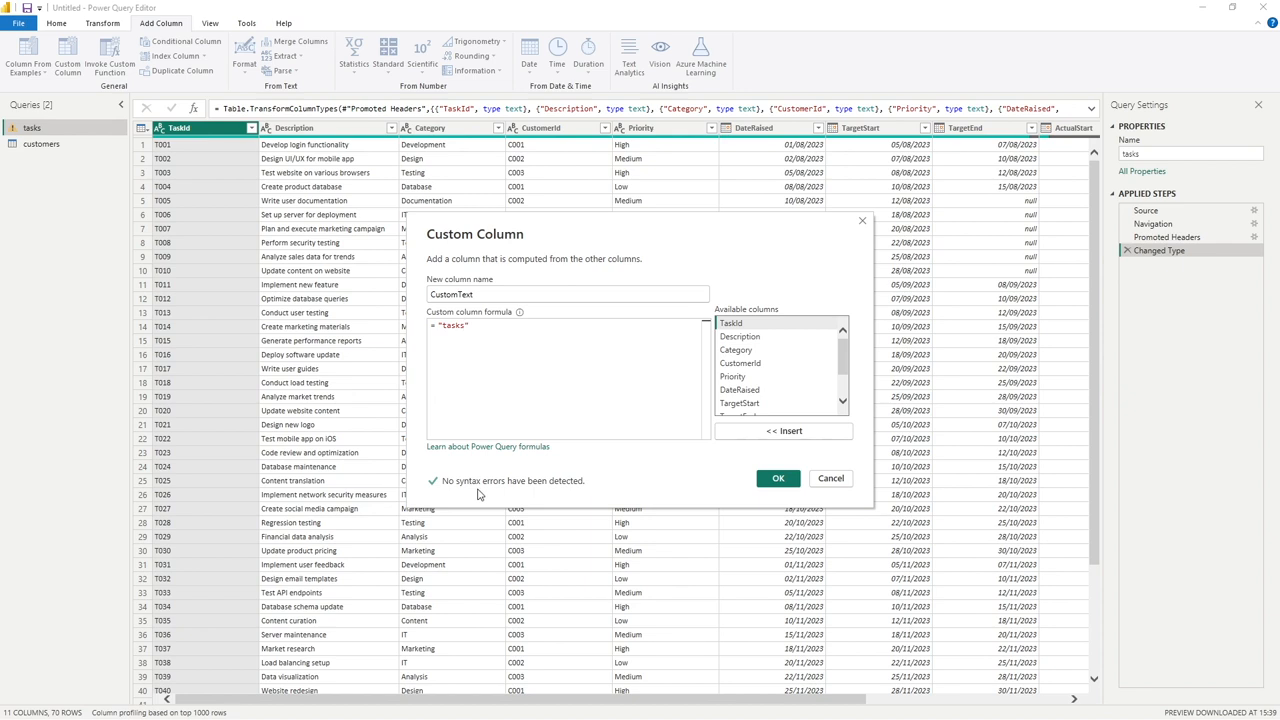
mouse_move(599, 496)
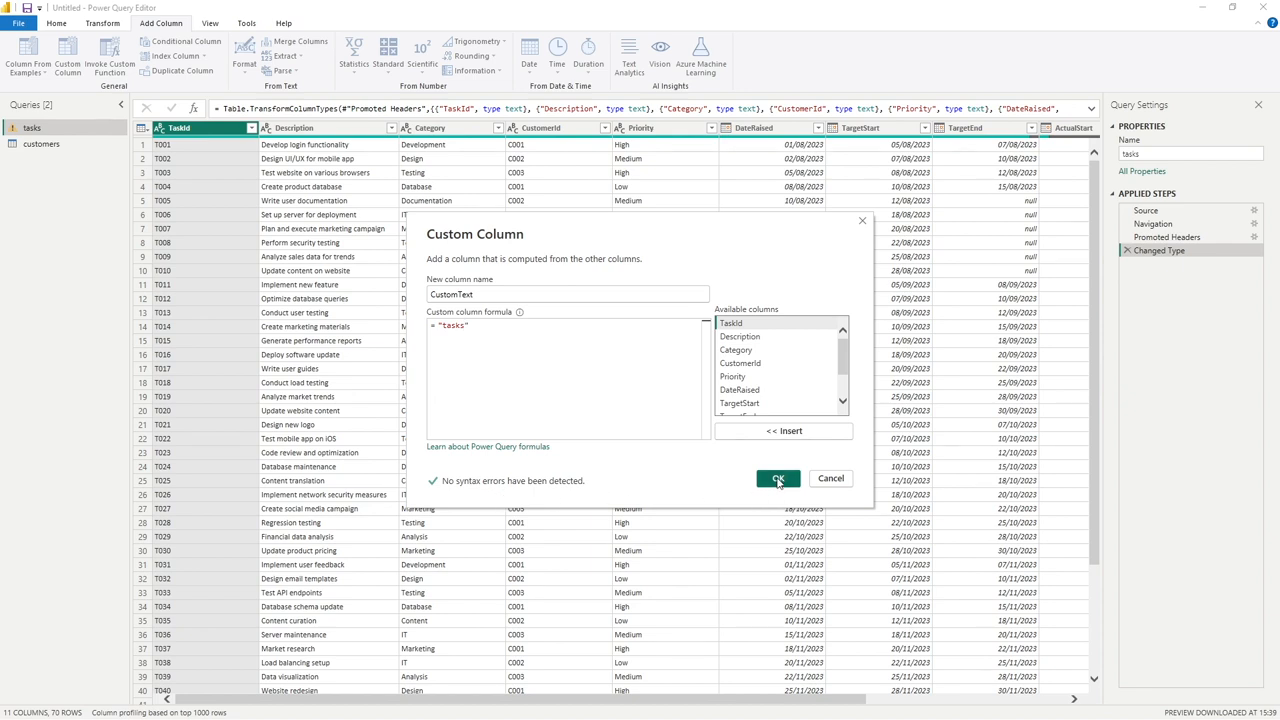
Step: Add the CustomText column and rename its Added Custom step to 'Add Column CustomText'
left_click(777, 478)
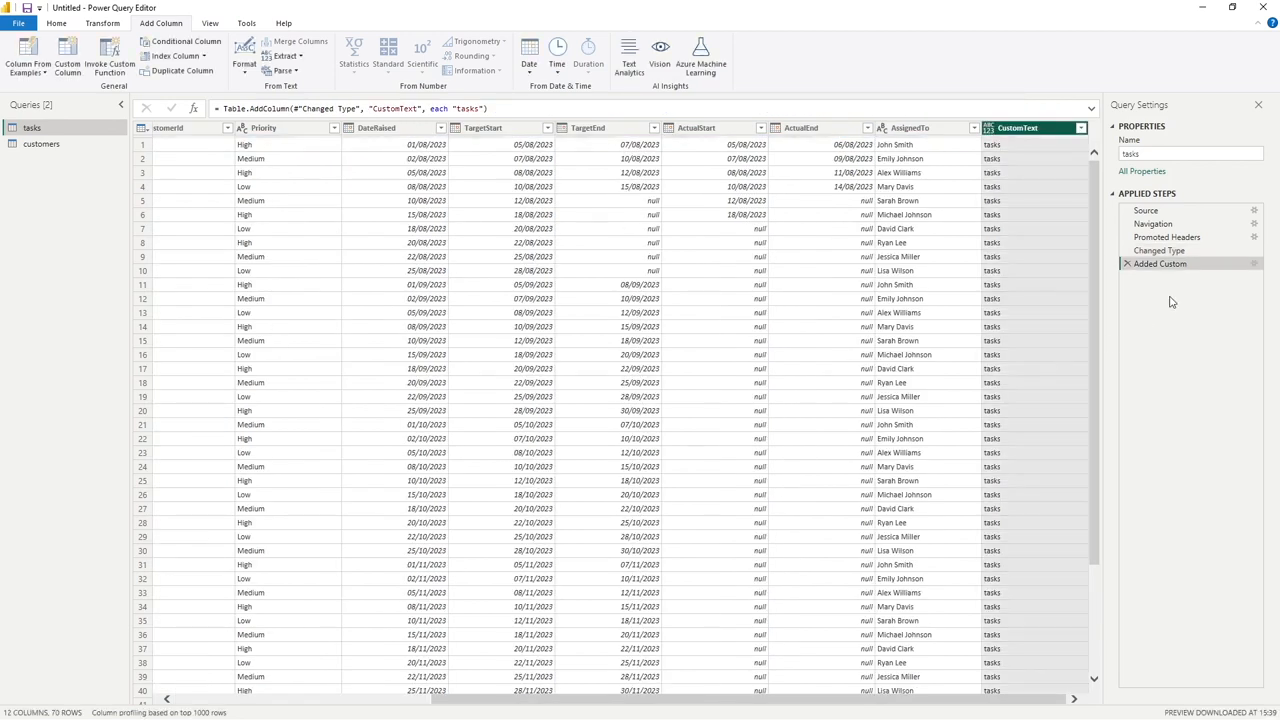
mouse_move(1150, 263)
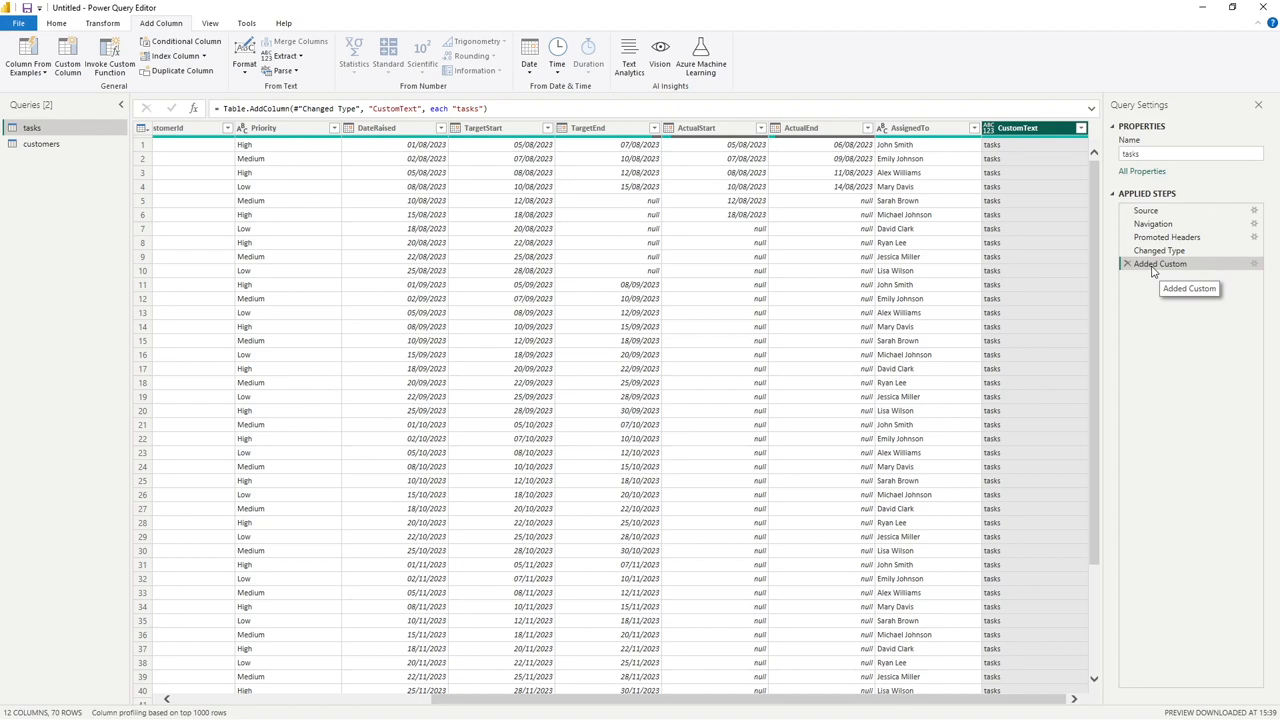
right_click(1158, 263)
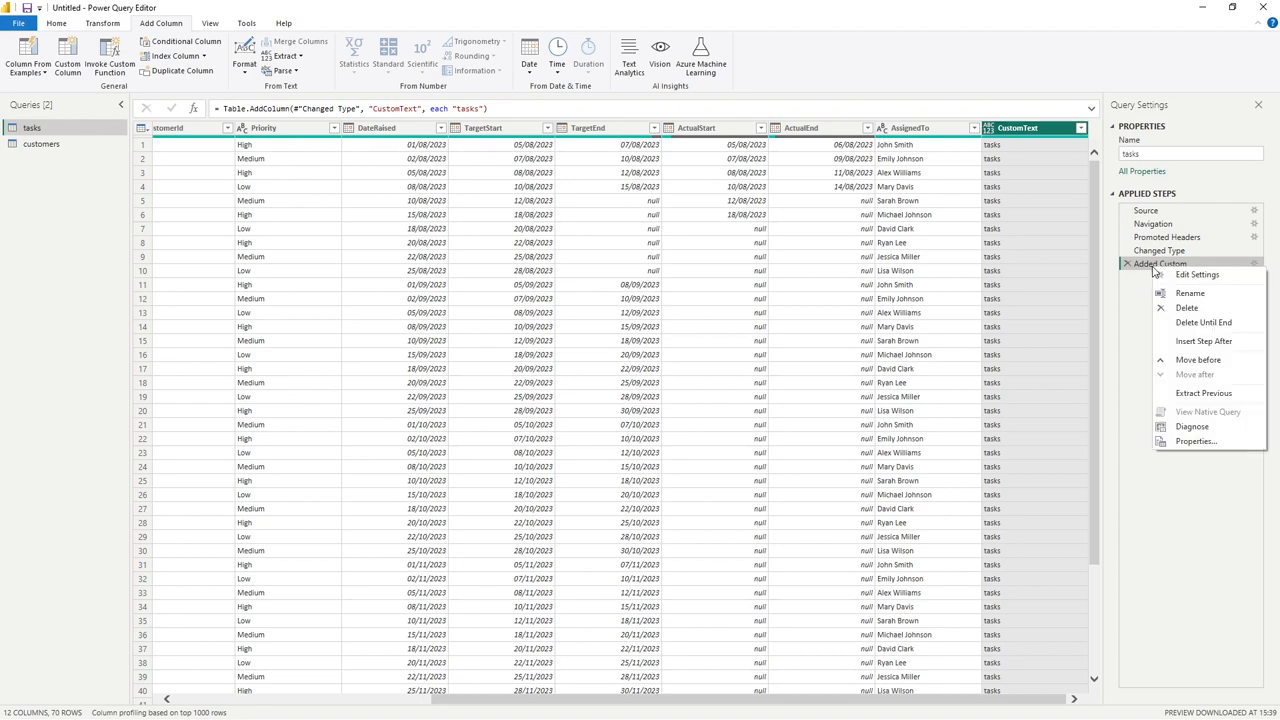
mouse_move(1198, 299)
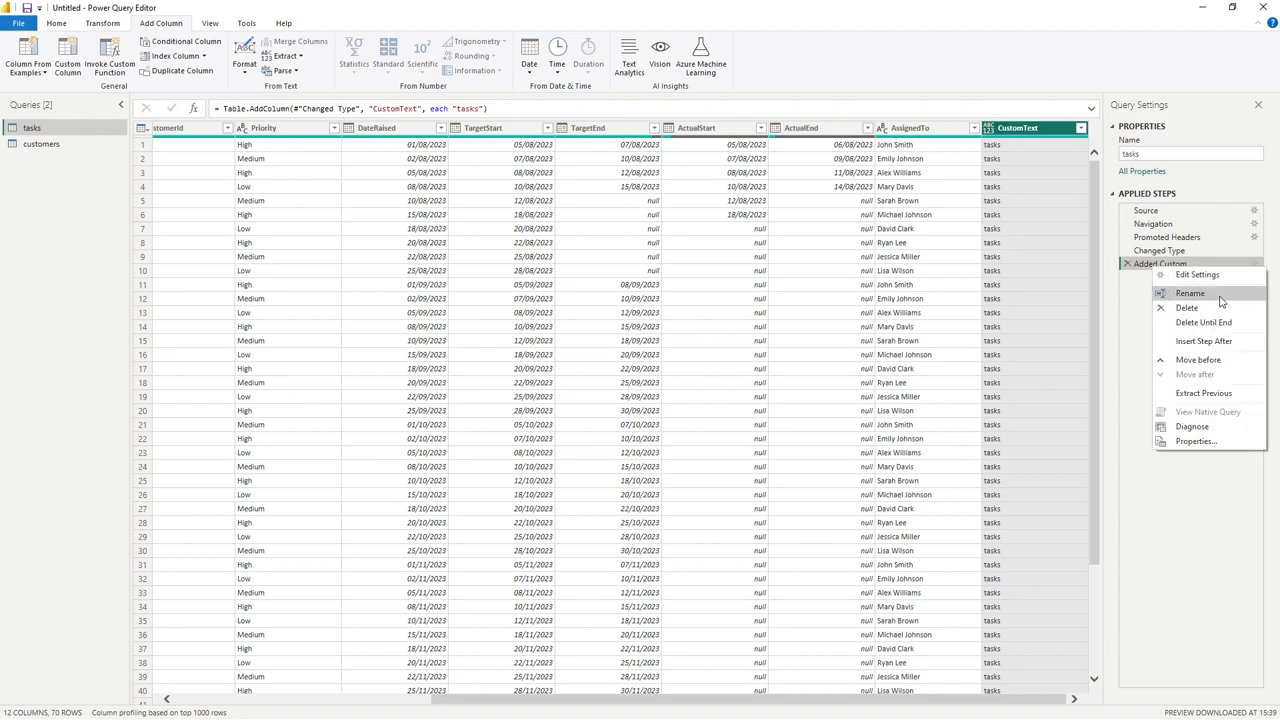
left_click(1192, 292)
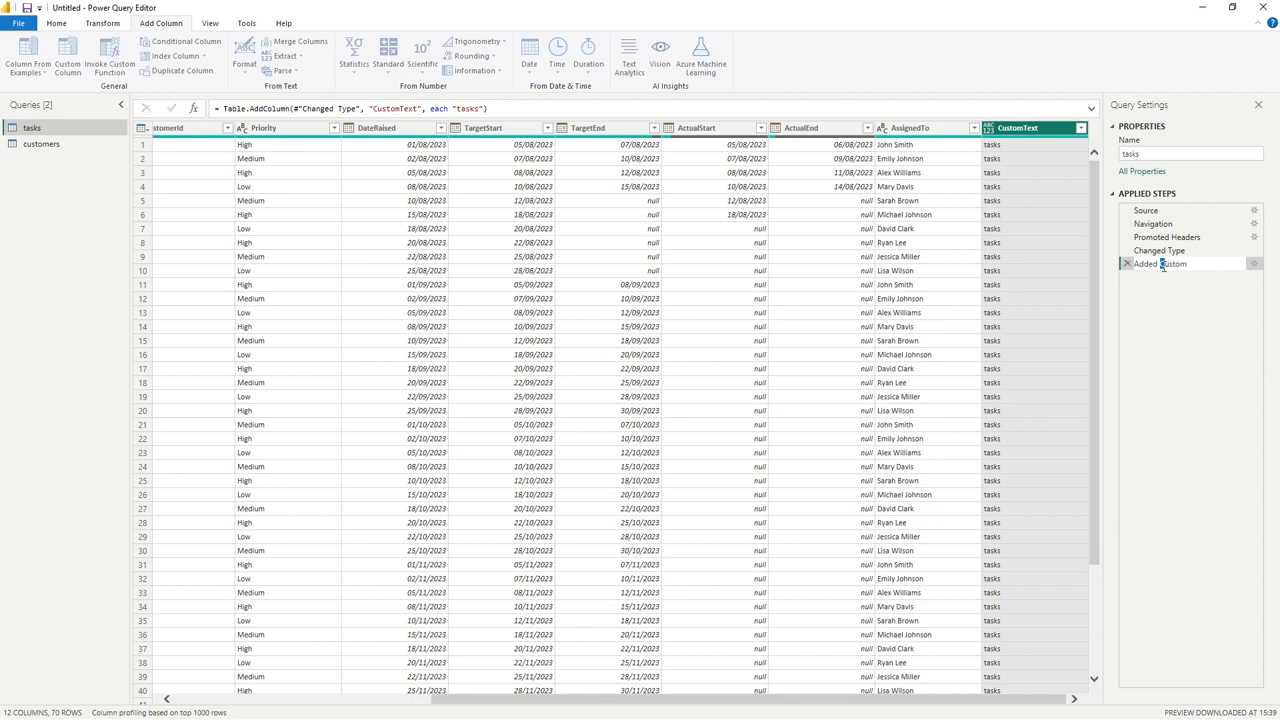
mouse_move(1182, 287)
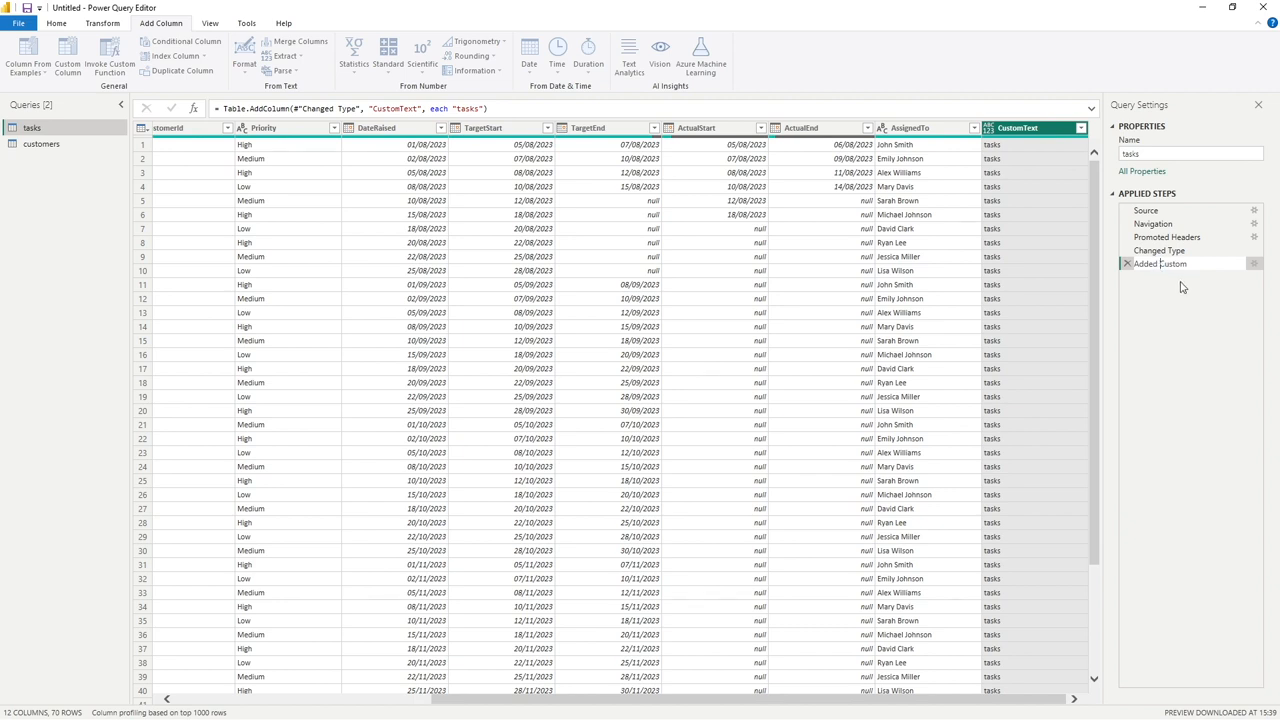
double_click(1160, 264)
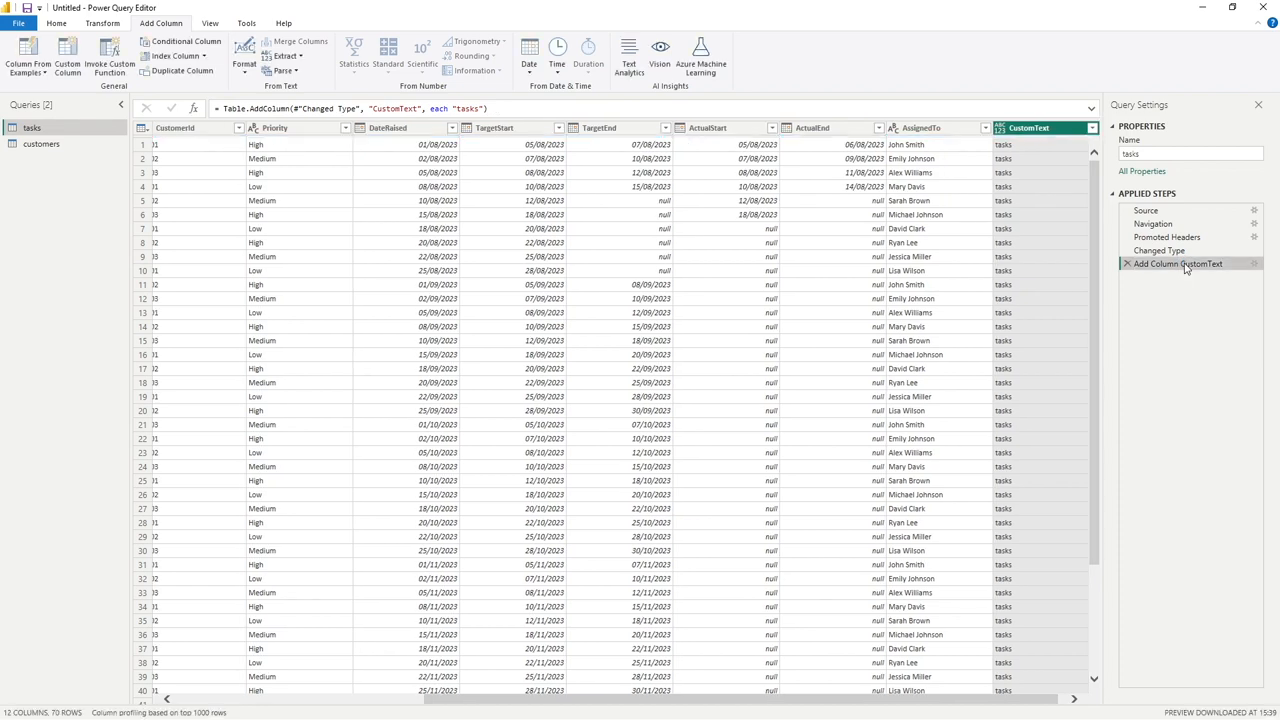
mouse_move(1191, 303)
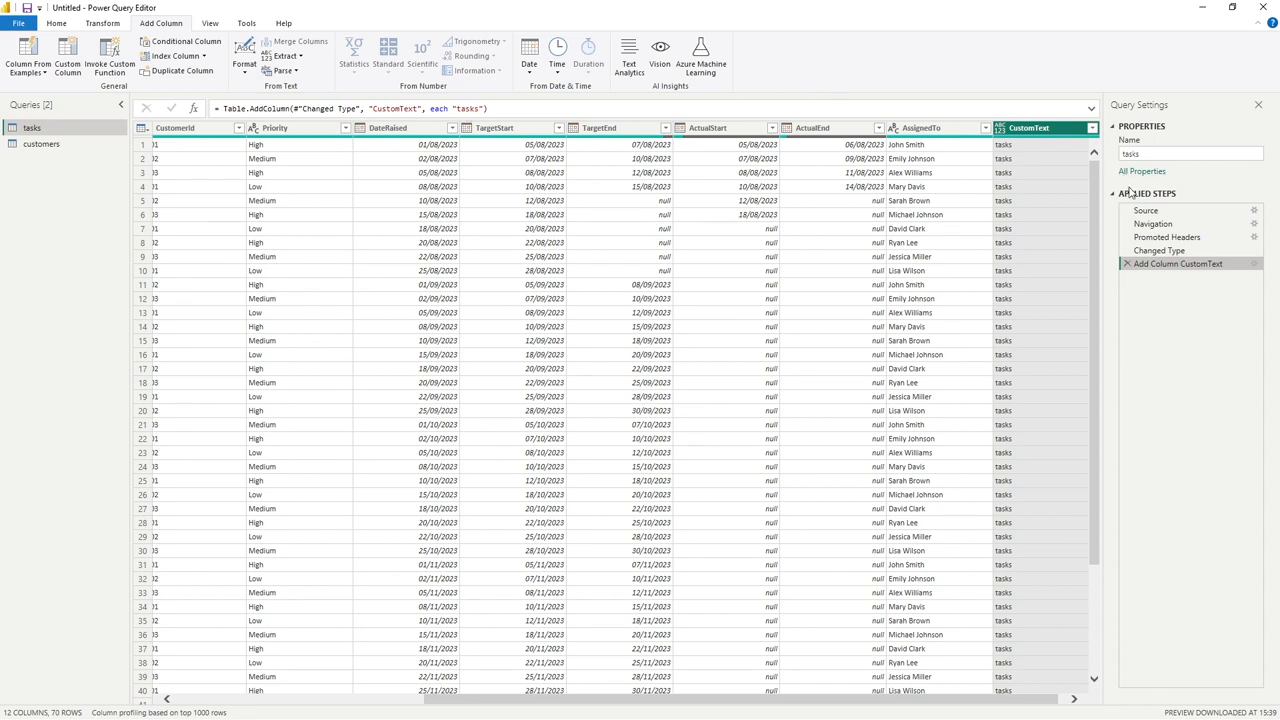
mouse_move(1212, 276)
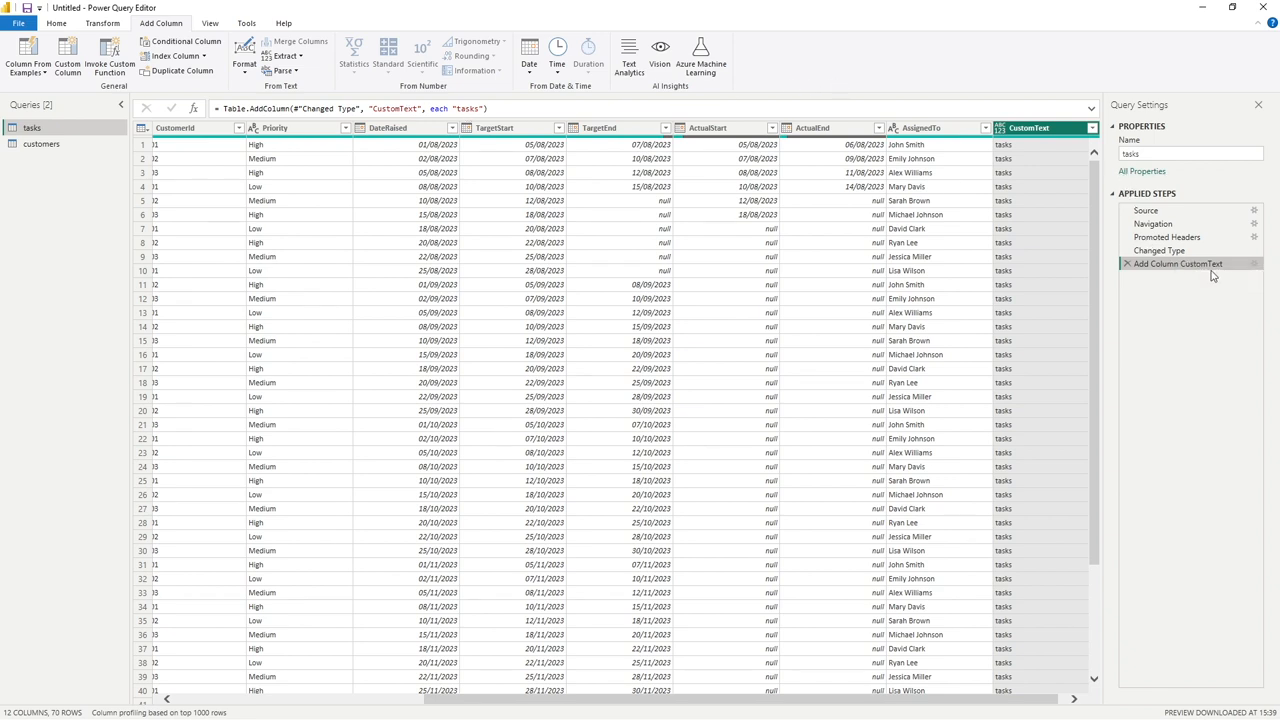
mouse_move(1228, 273)
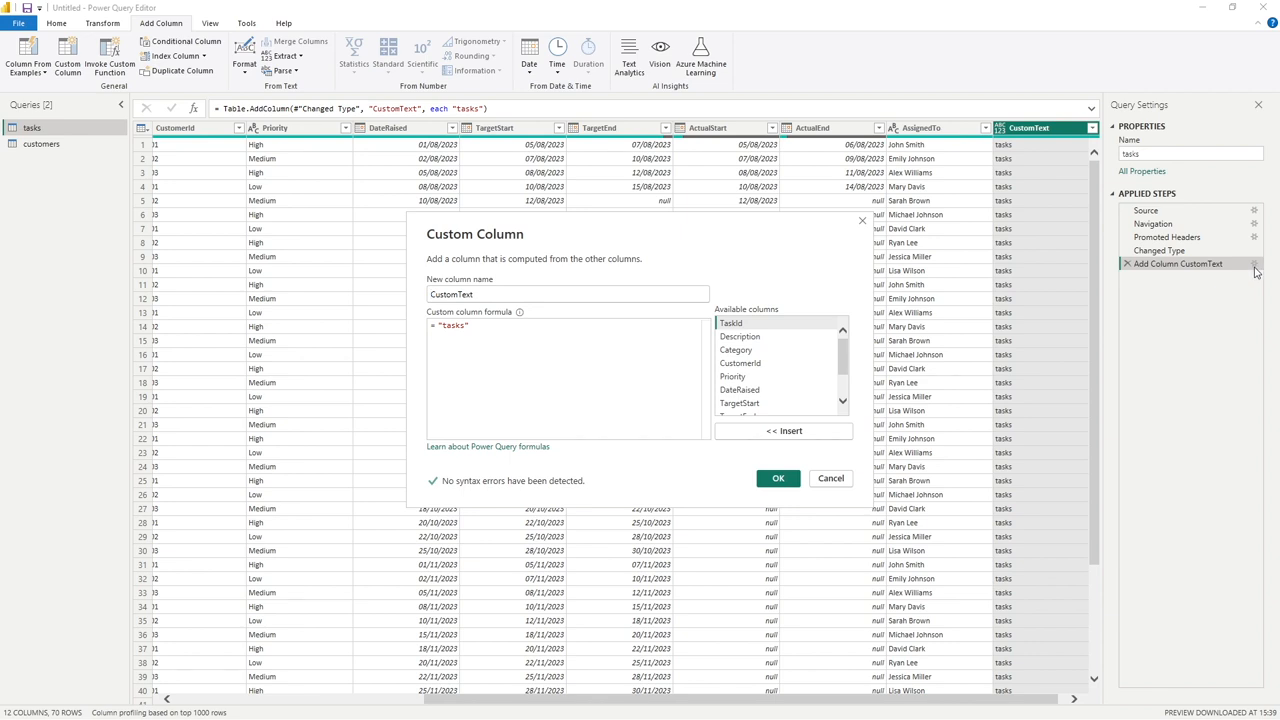
mouse_move(931, 481)
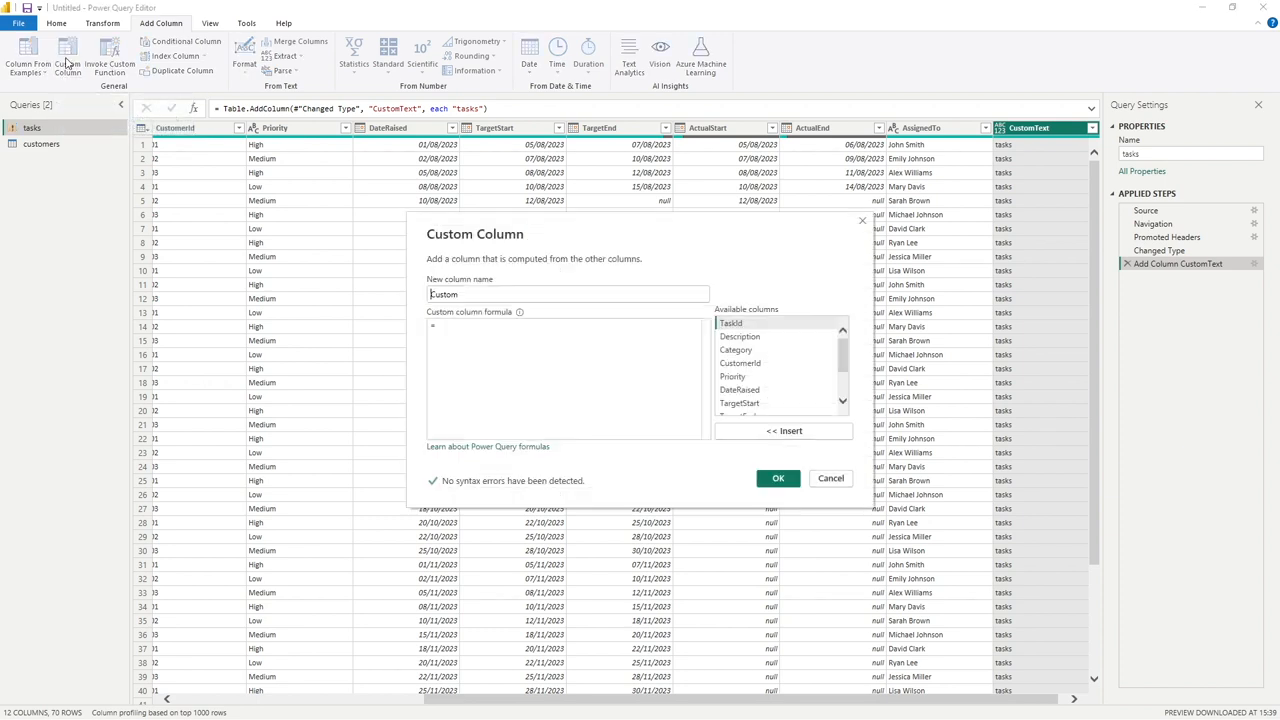
mouse_move(418, 301)
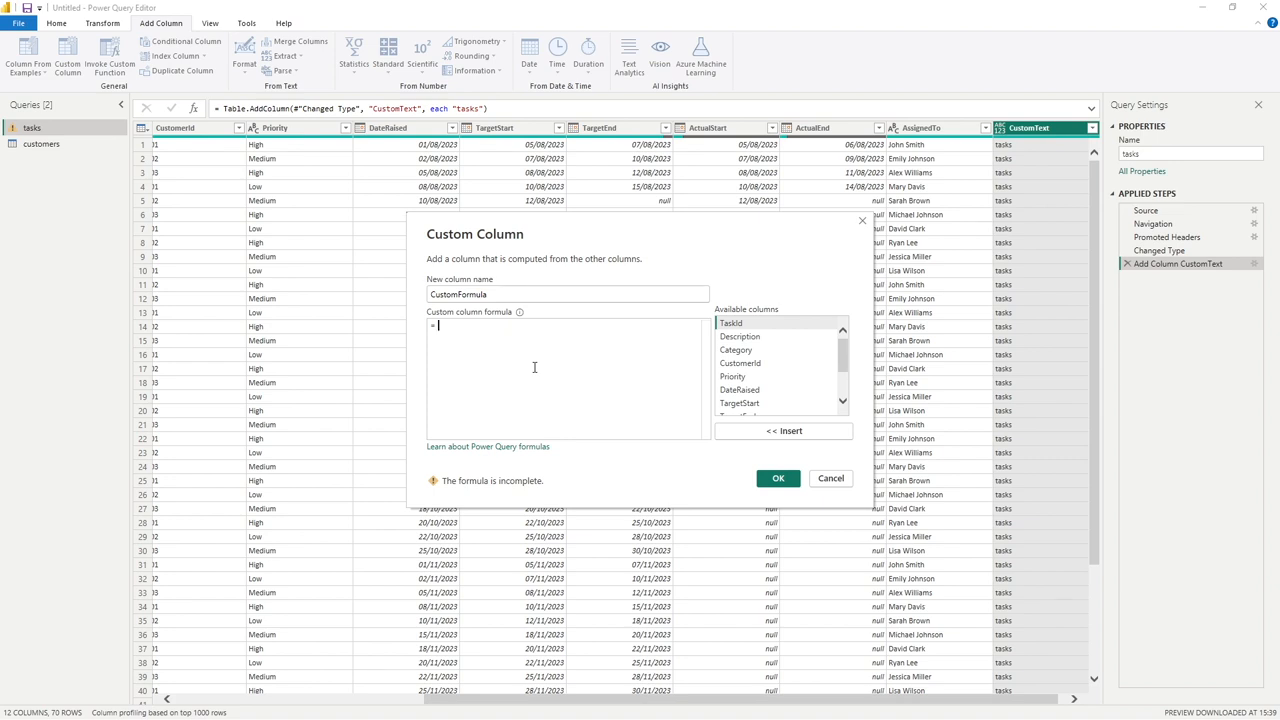
Step: Enter the CustomFormula formula: if [Priority] = "High" then "High" else "Other"
type("if")
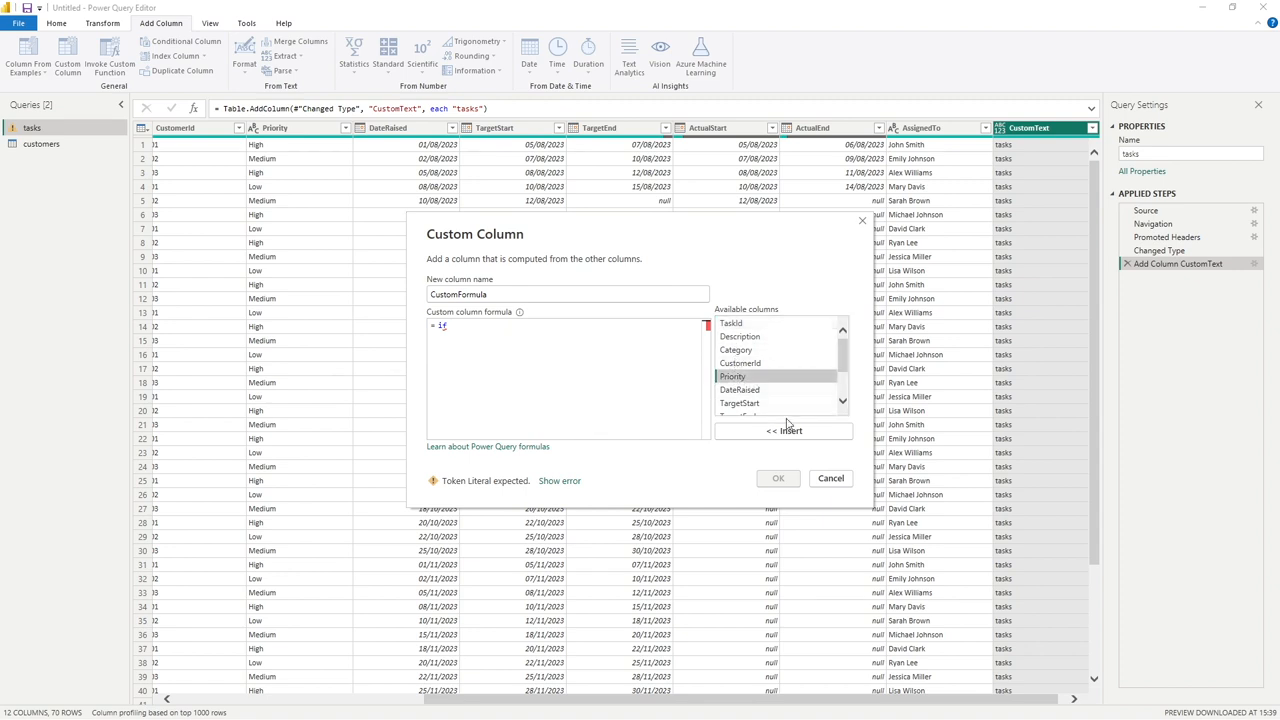
mouse_move(786, 433)
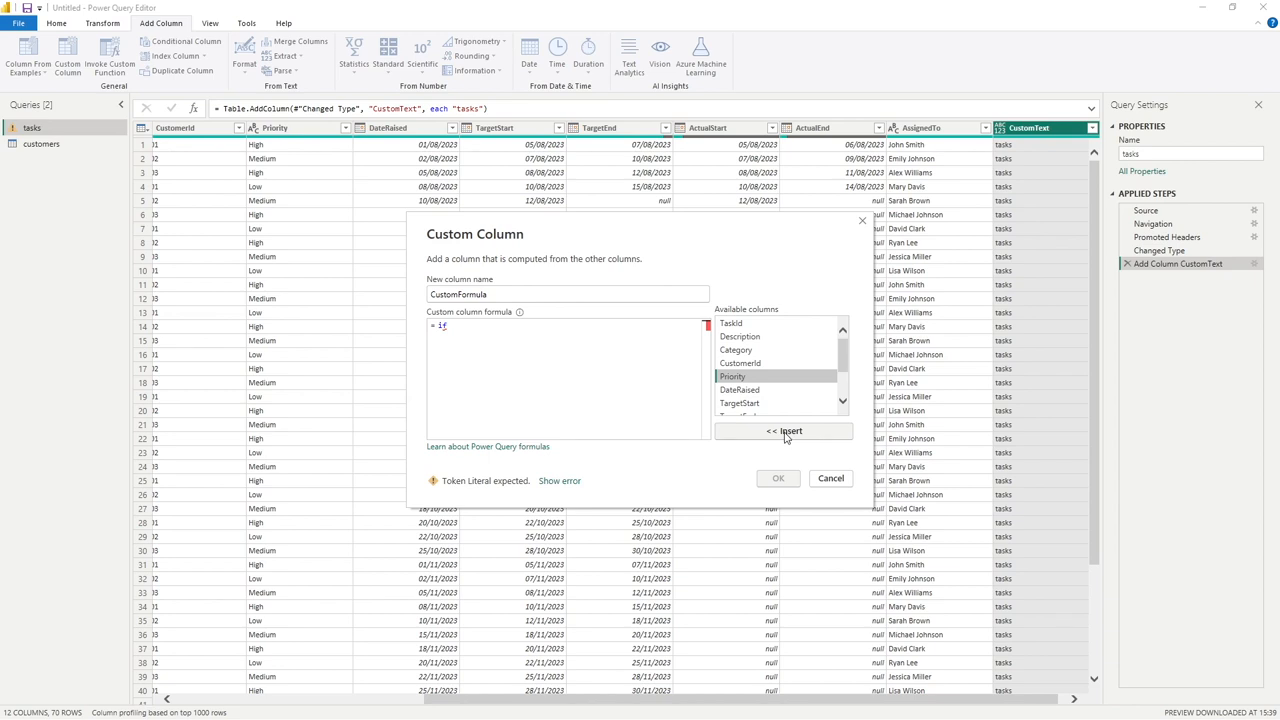
mouse_move(754, 380)
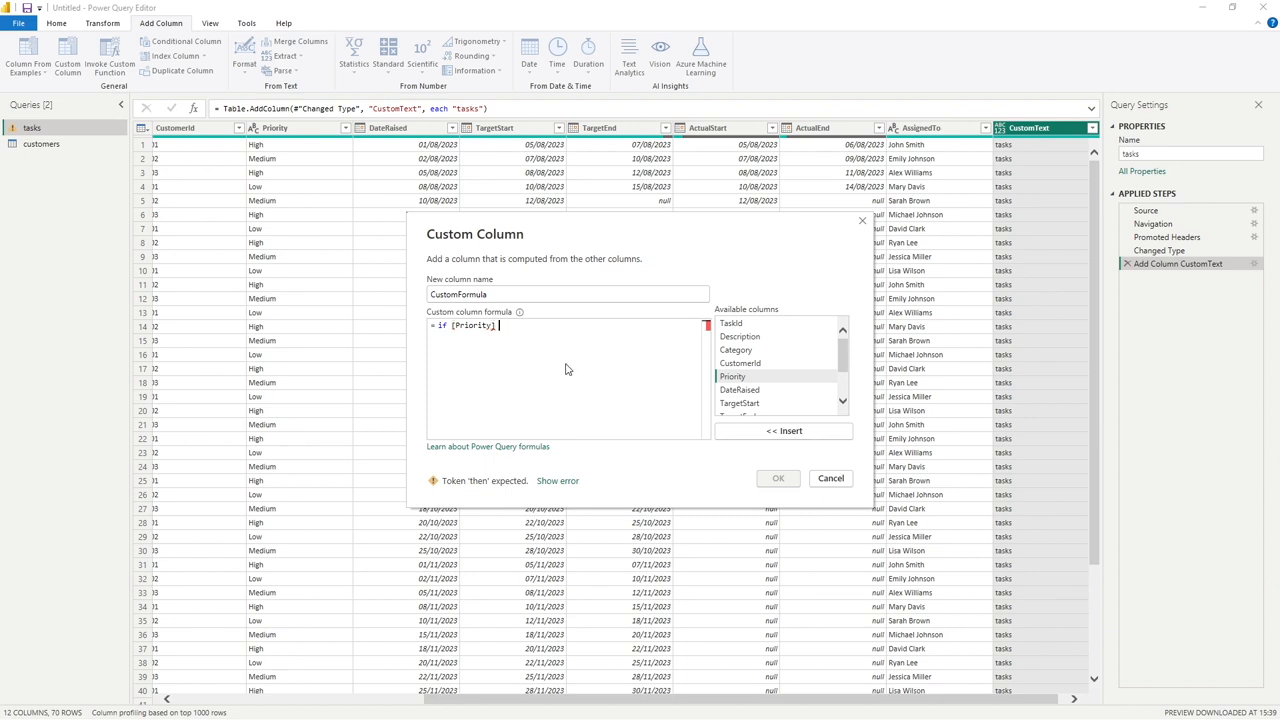
type("= \"high\" then \"High")
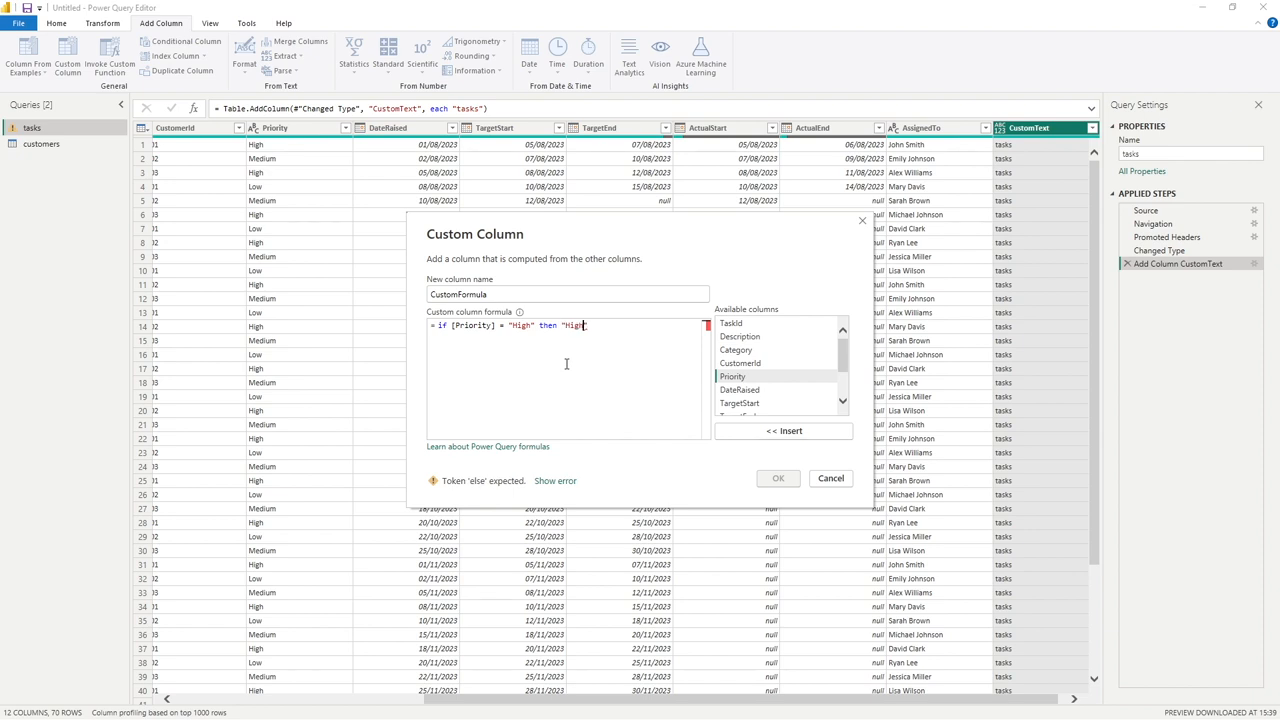
type("\"")
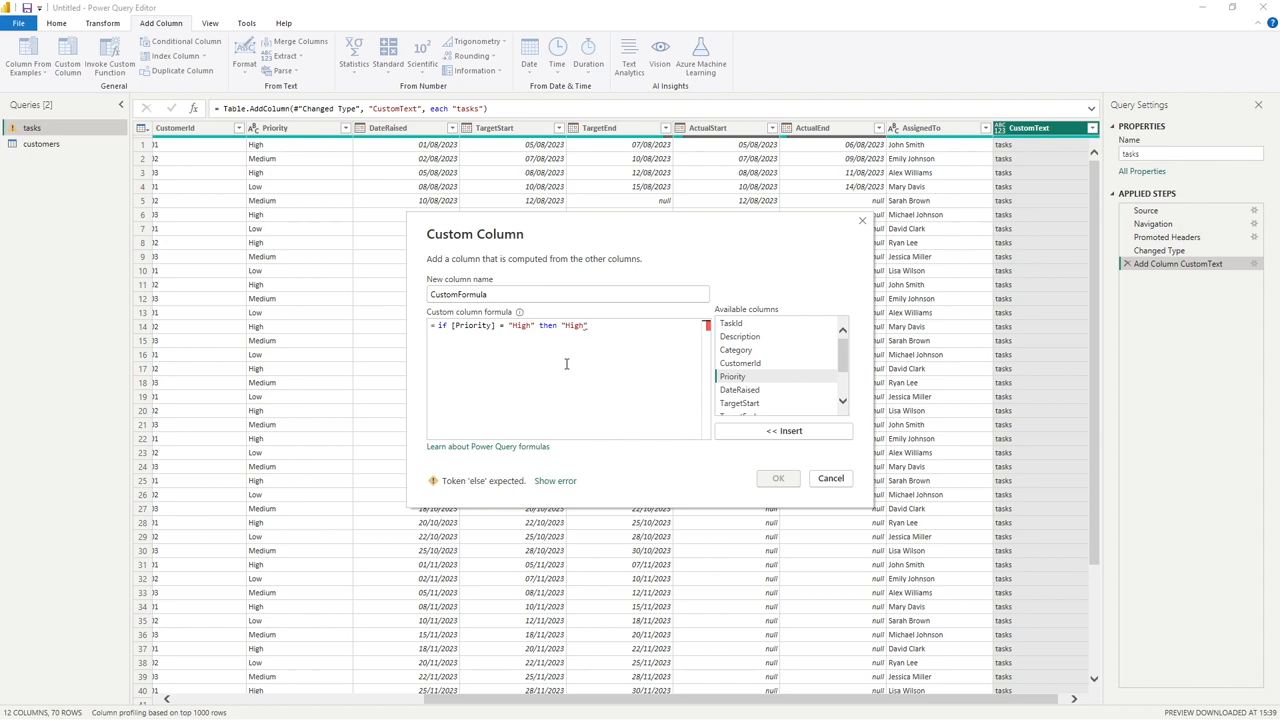
type("else")
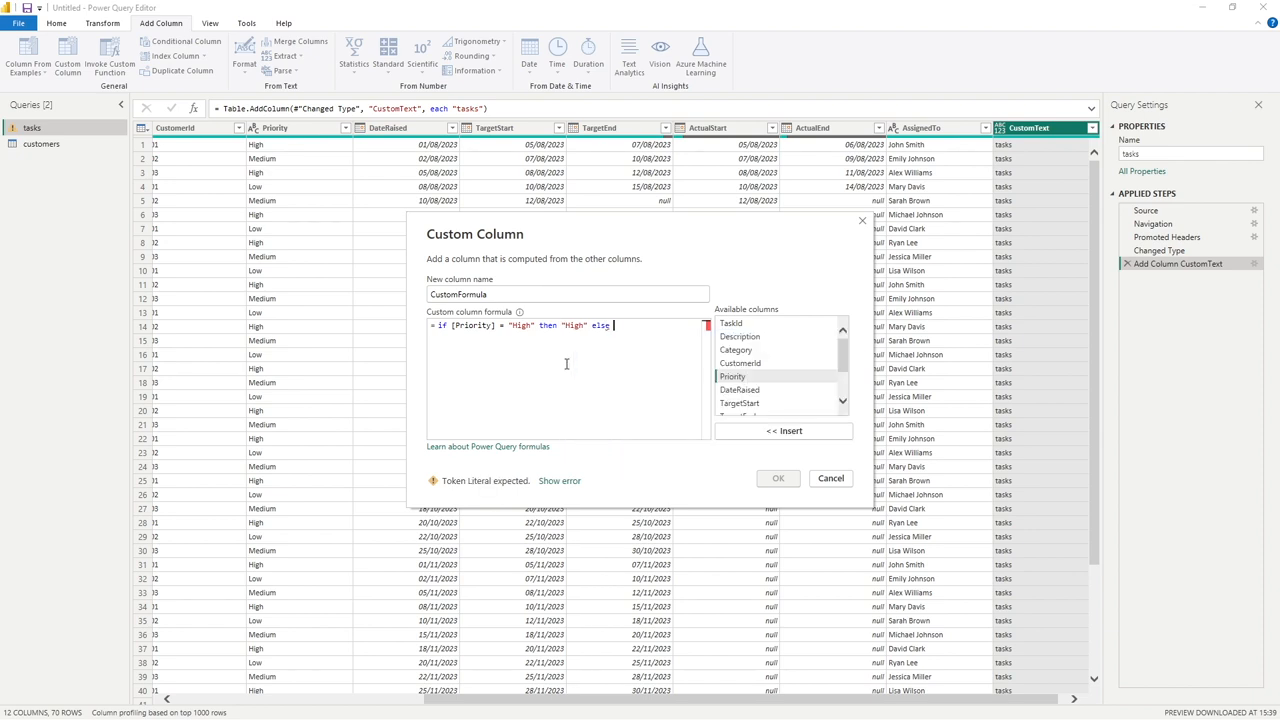
type("\"Oth")
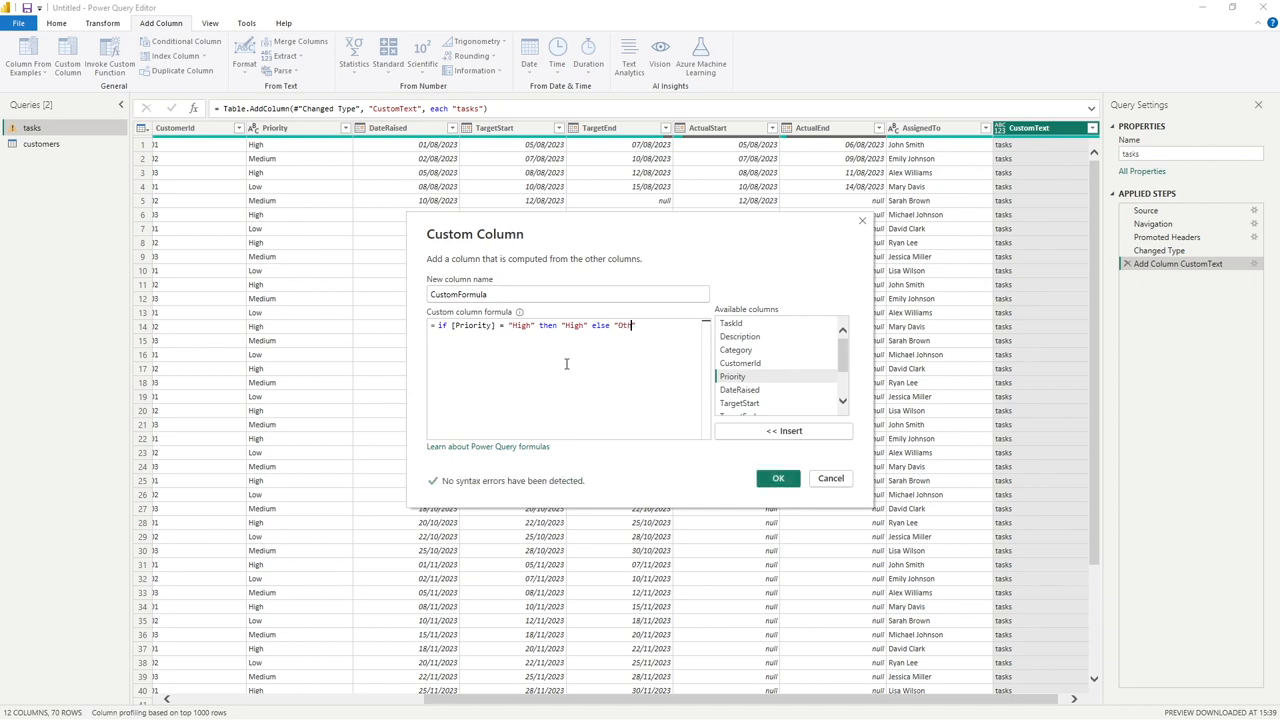
type("er\"")
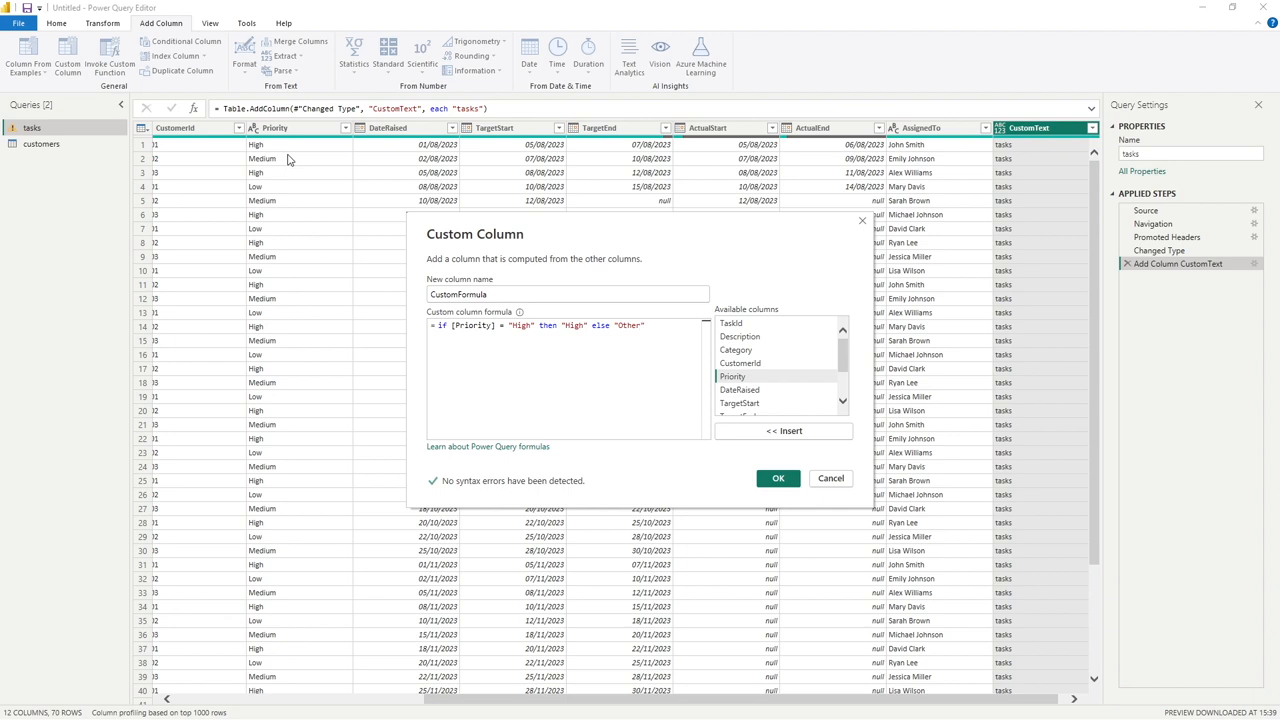
mouse_move(285, 176)
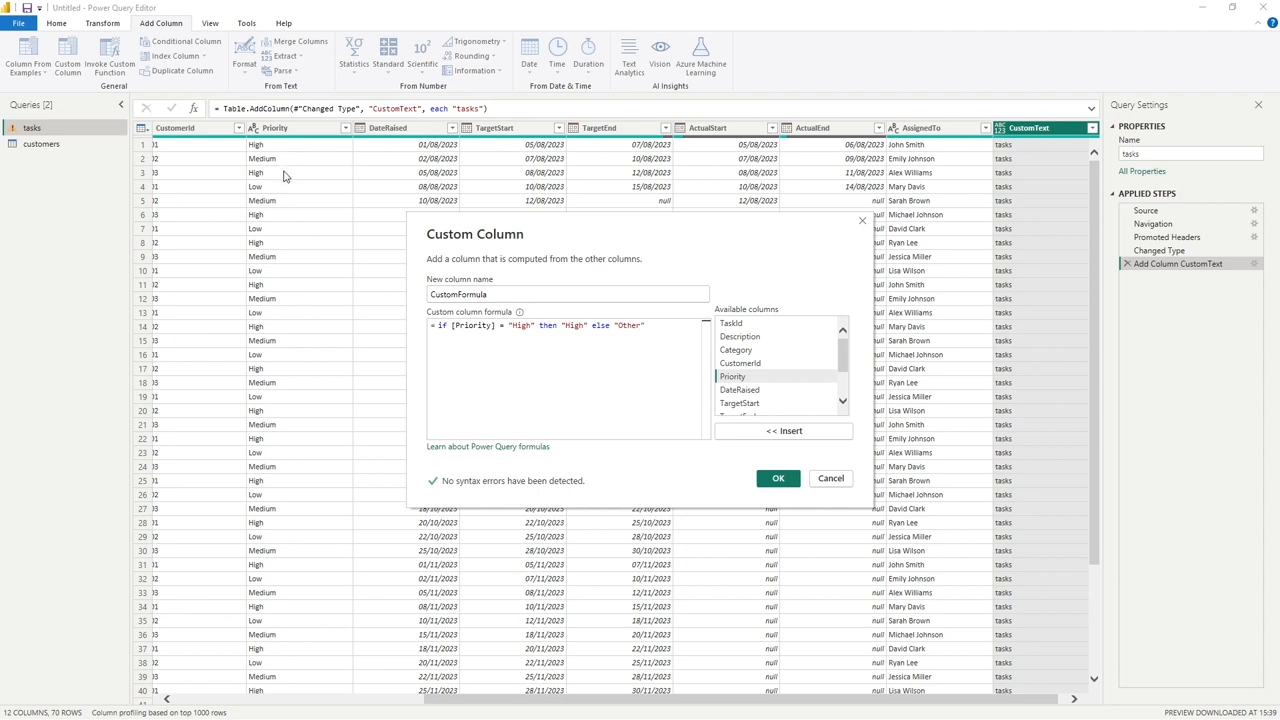
mouse_move(583, 334)
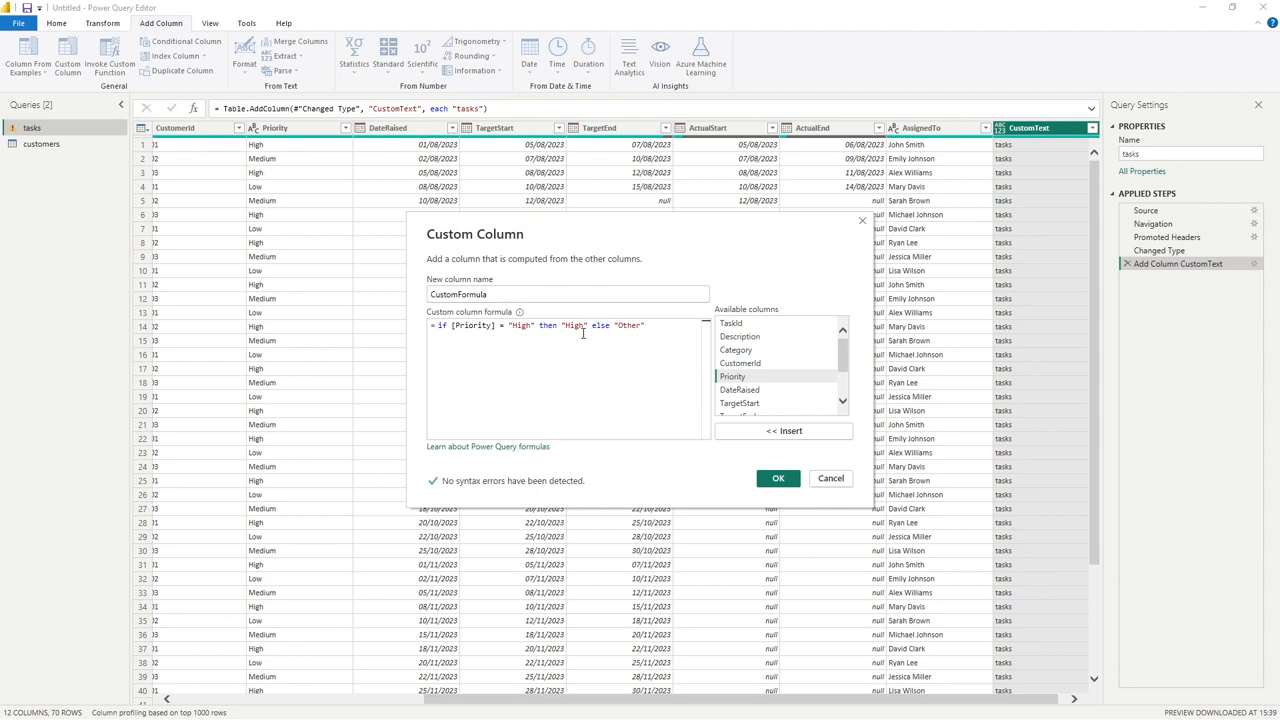
mouse_move(581, 344)
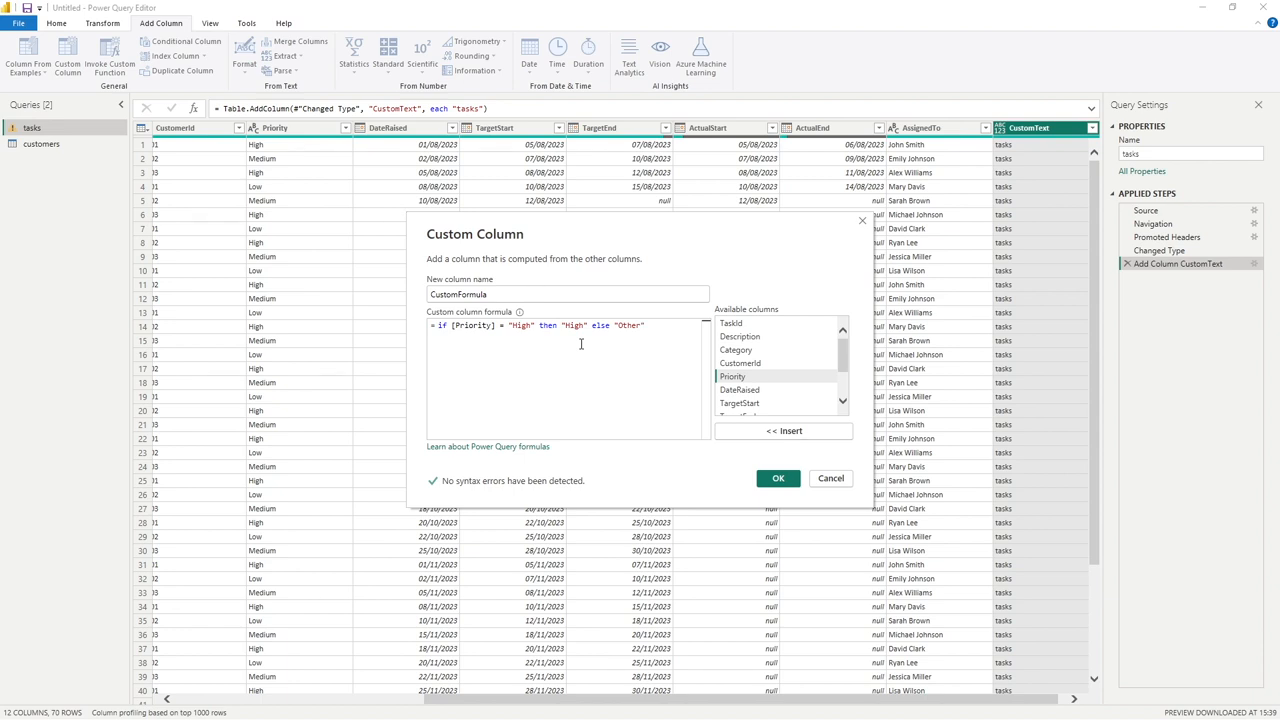
mouse_move(598, 351)
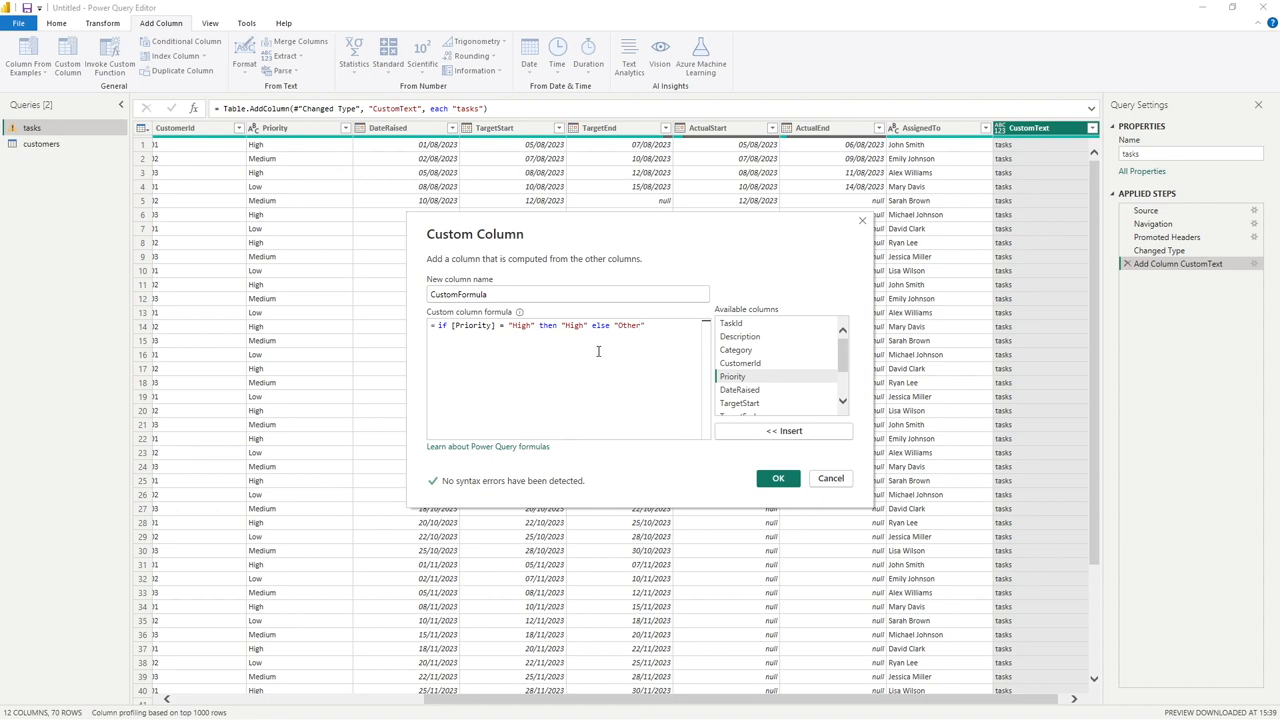
mouse_move(634, 175)
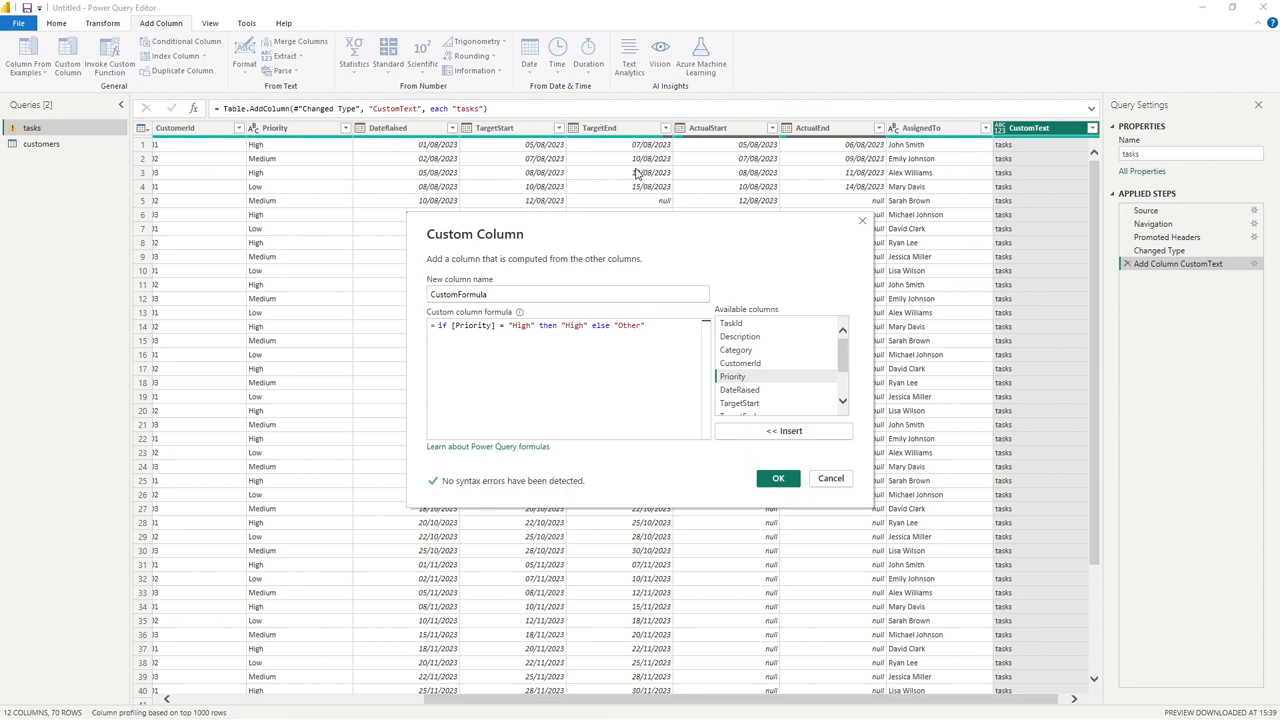
mouse_move(607, 355)
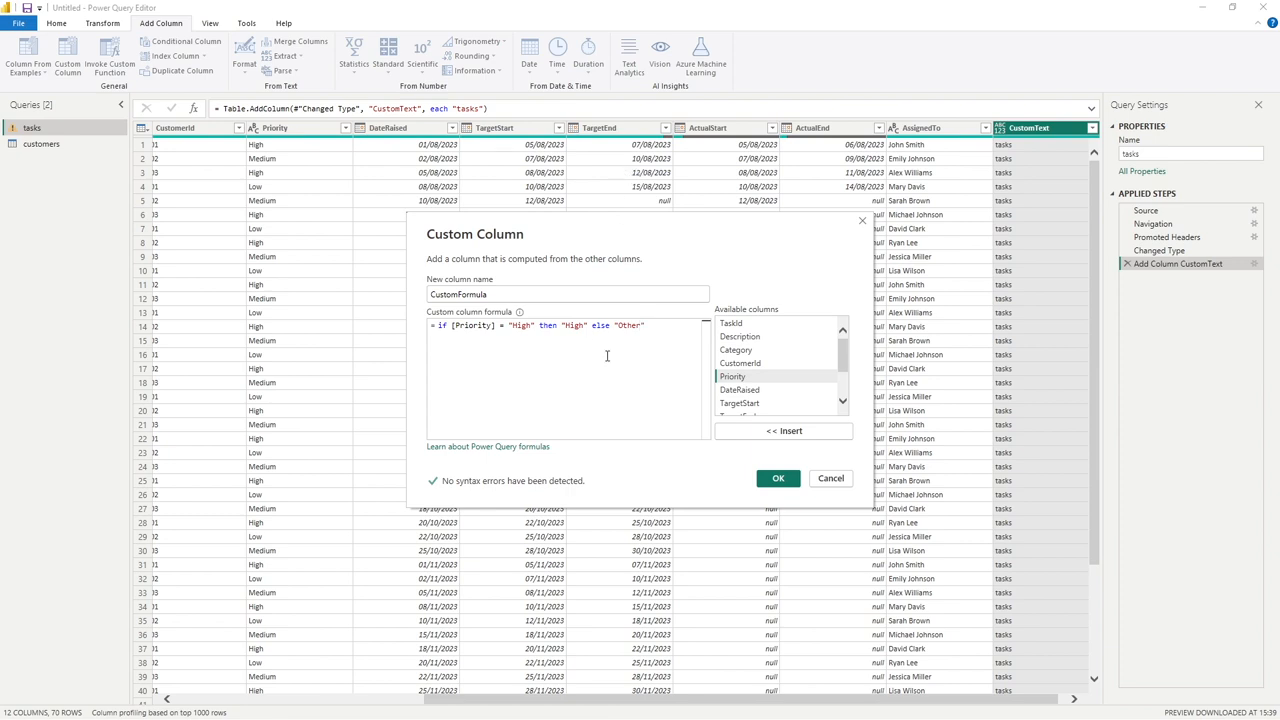
mouse_move(629, 381)
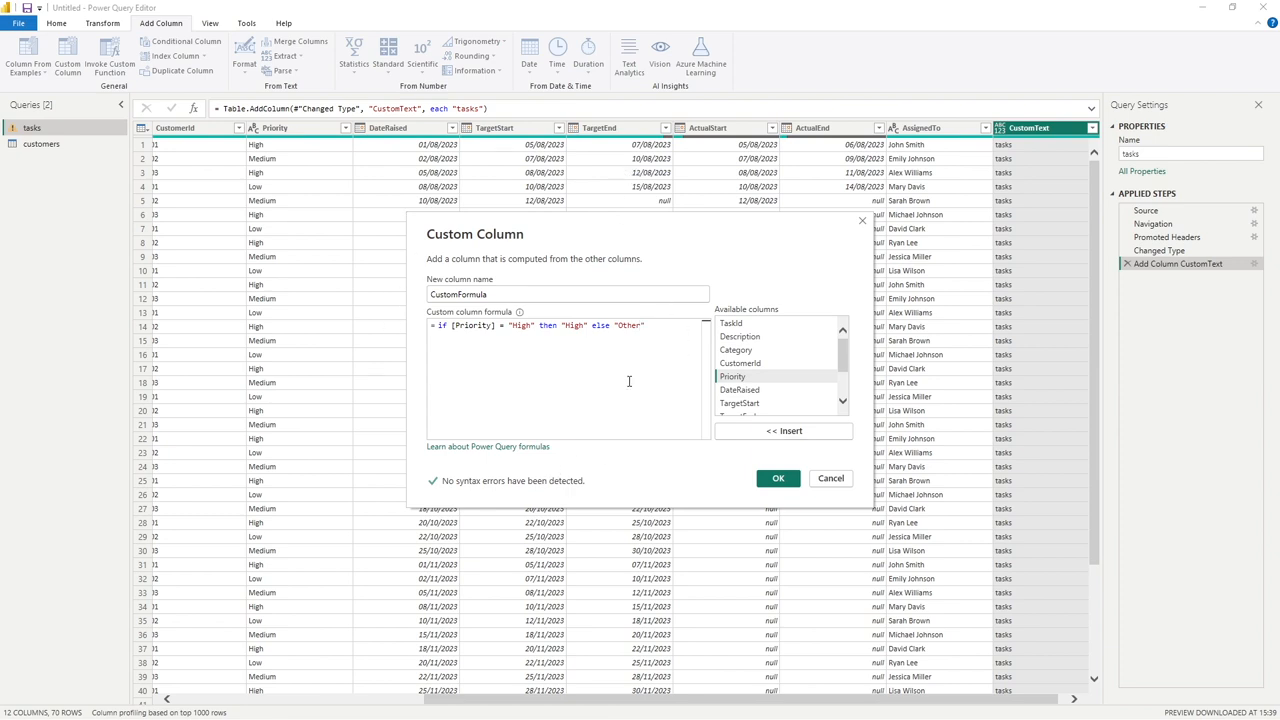
mouse_move(475, 485)
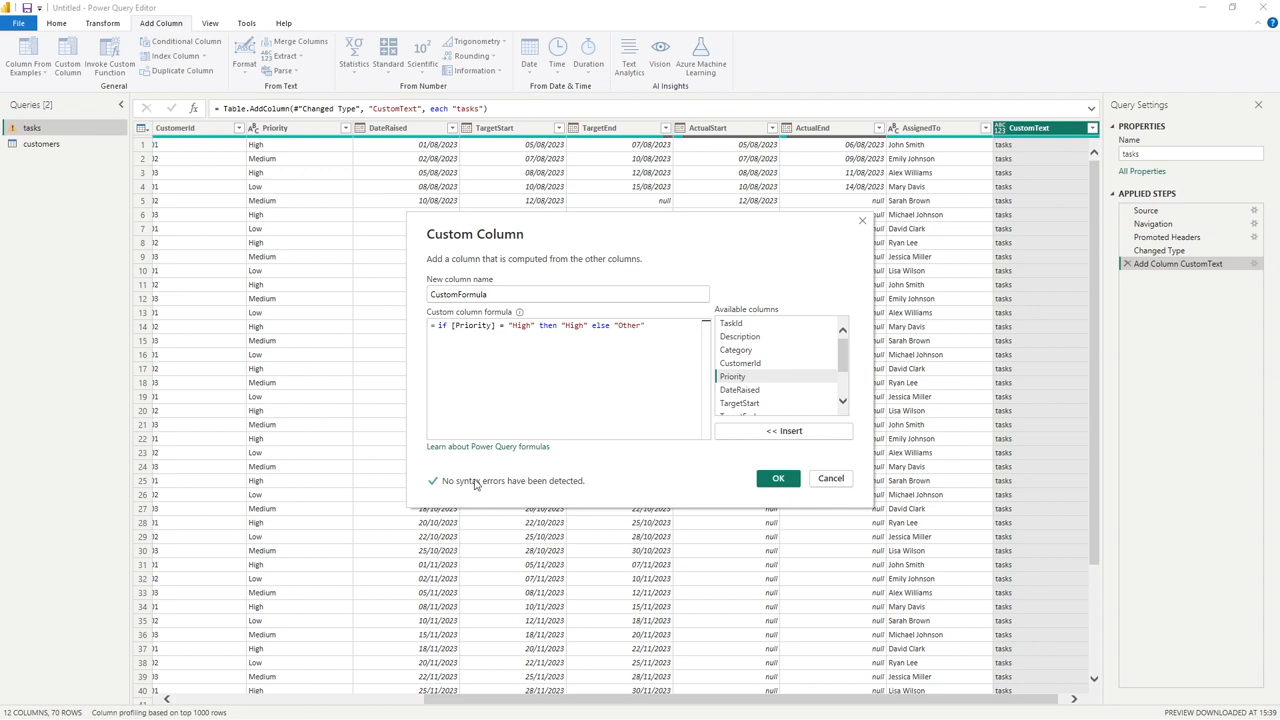
mouse_move(500, 491)
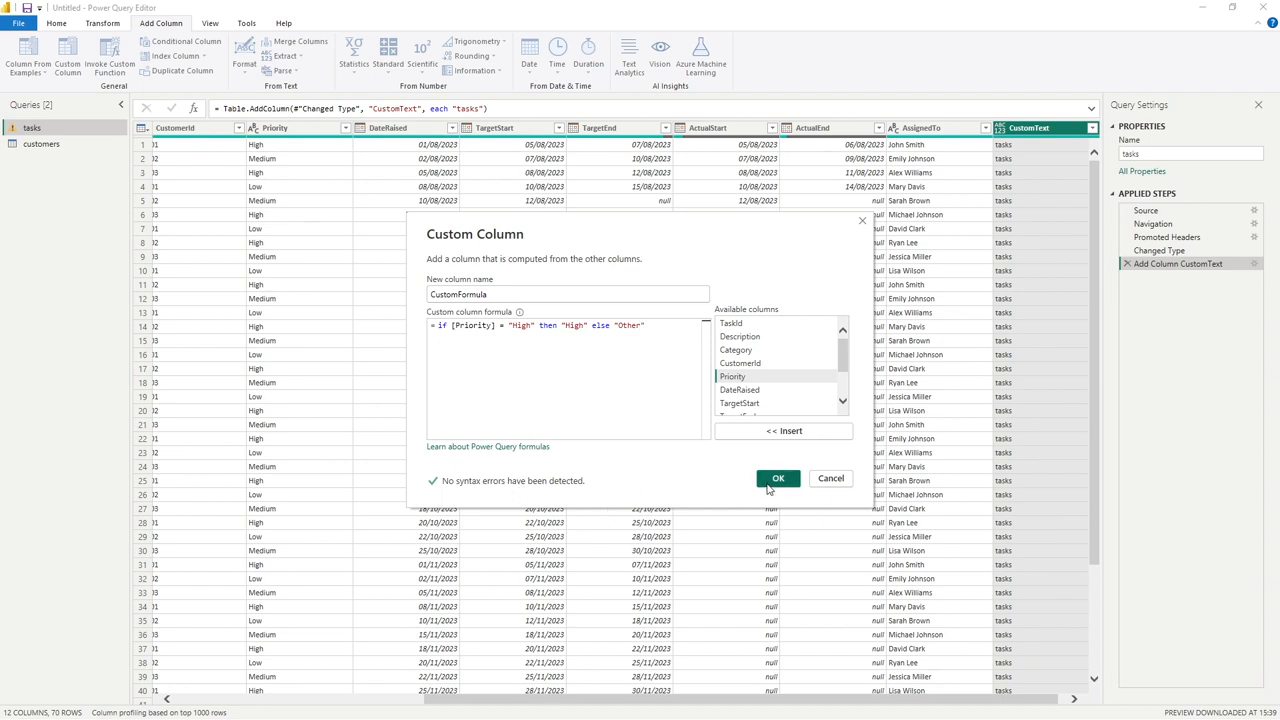
Step: Add the CustomFormula column and rename its step to 'Add Column CustomFormula'
left_click(778, 478)
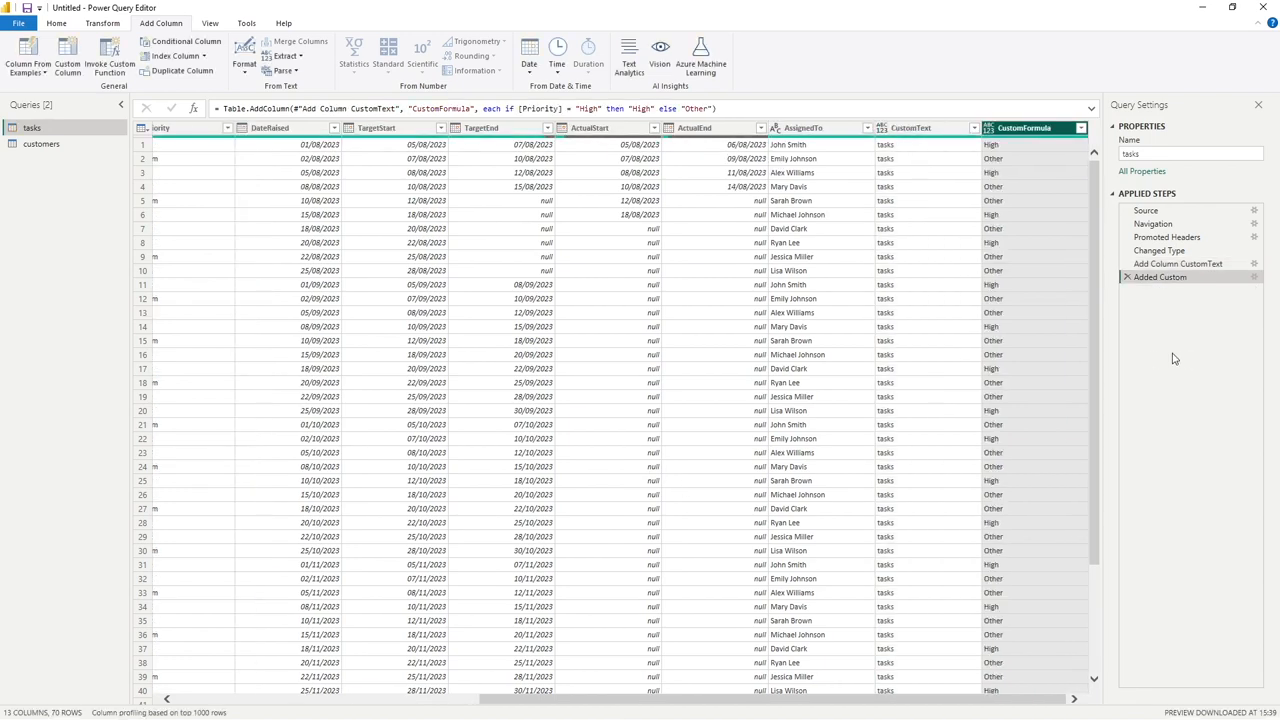
right_click(1160, 277)
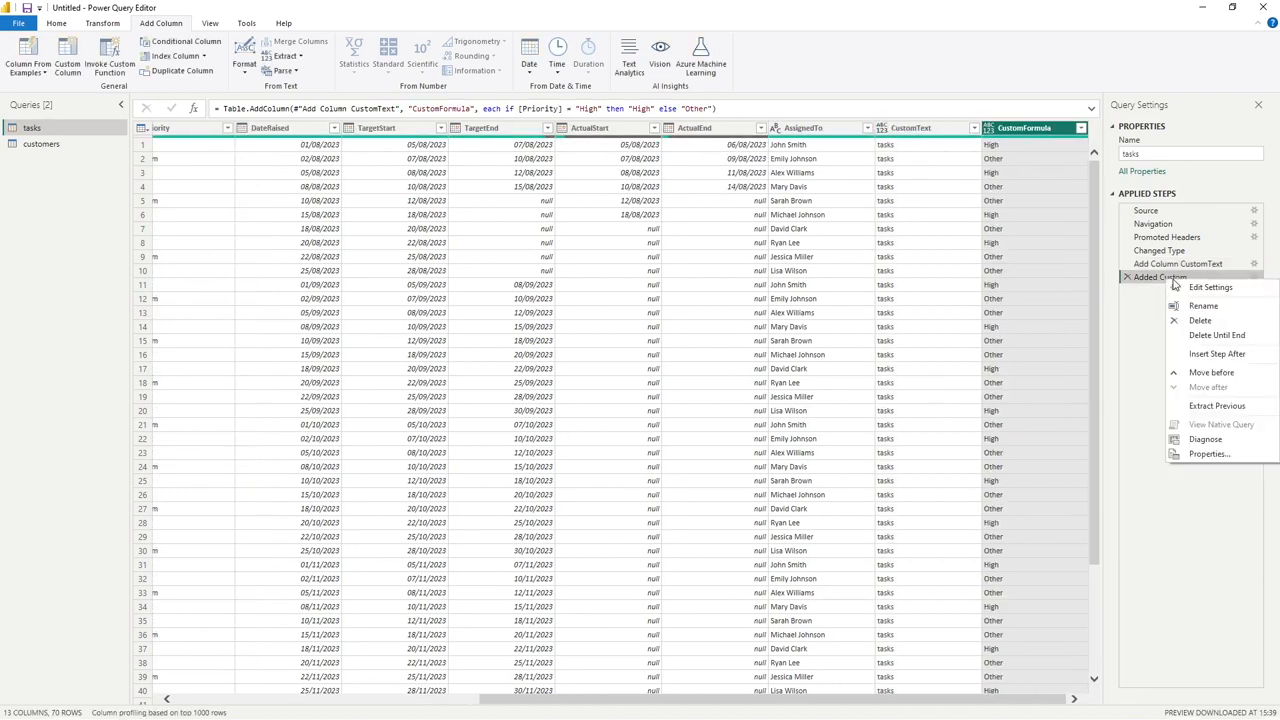
left_click(1213, 306)
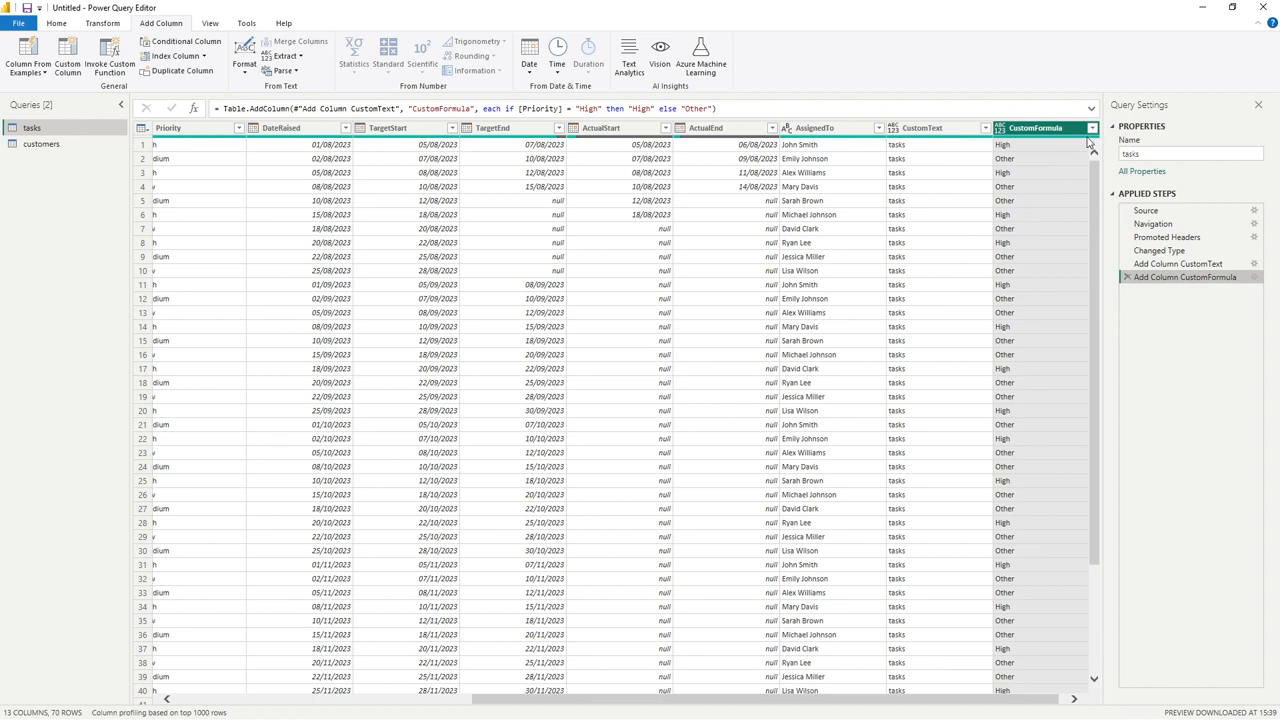
left_click(1091, 127)
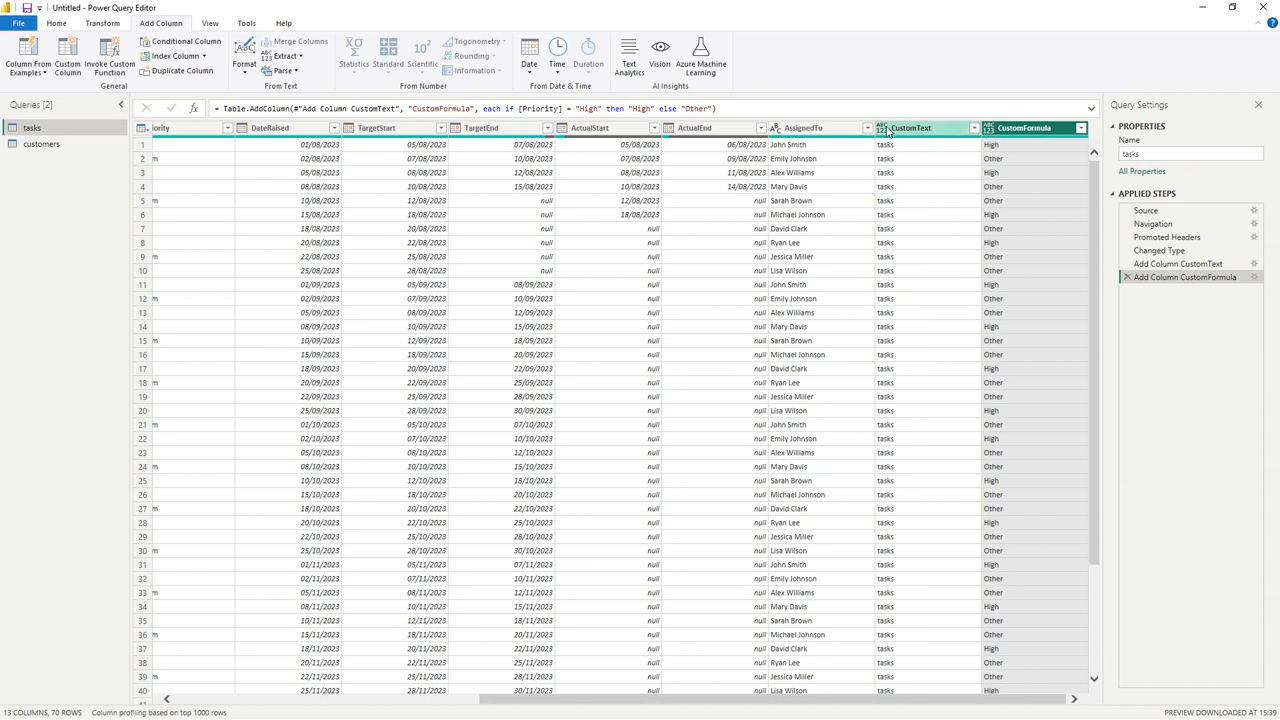
Step: Set the CustomText and CustomFormula columns to the Text data type
left_click(881, 128)
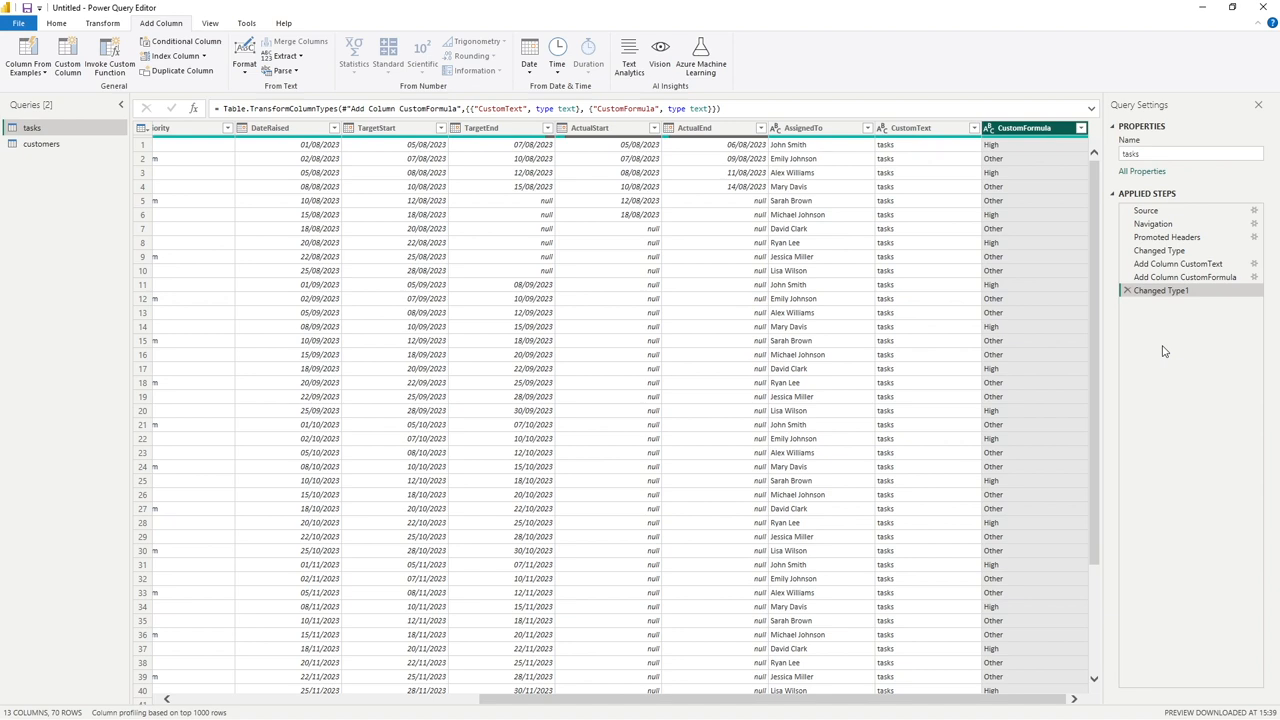
mouse_move(1156, 307)
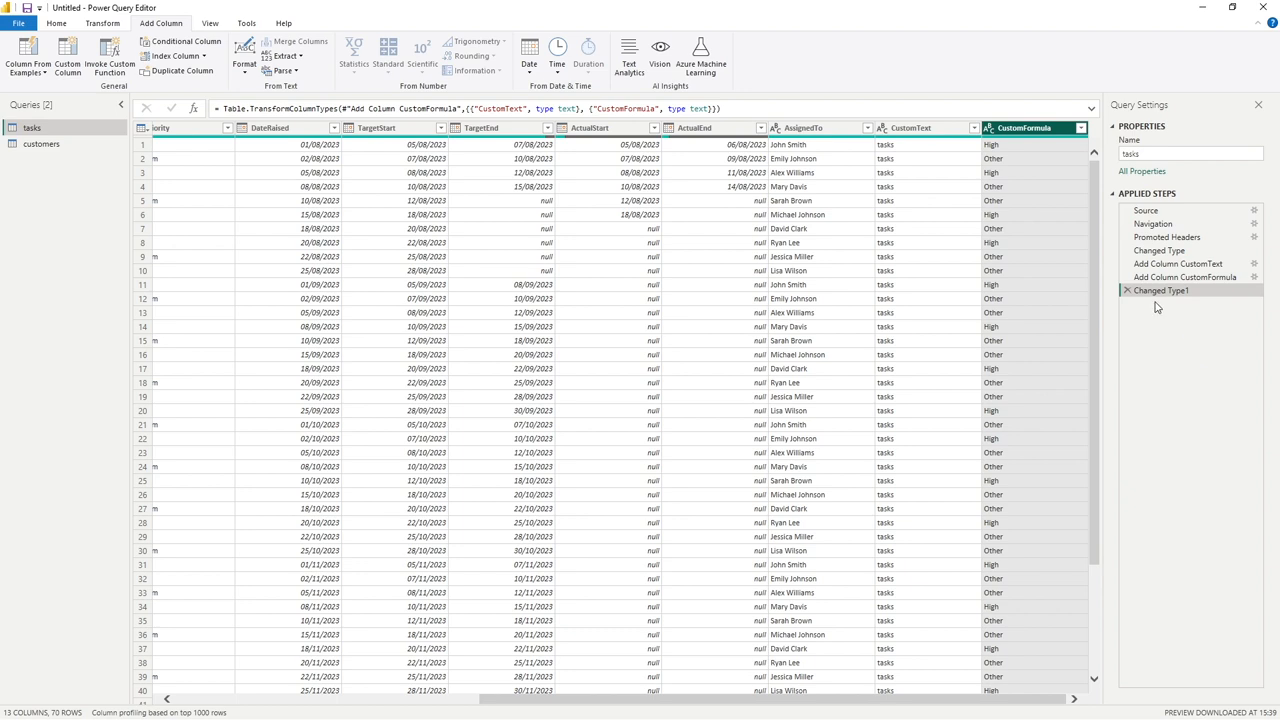
mouse_move(1155, 295)
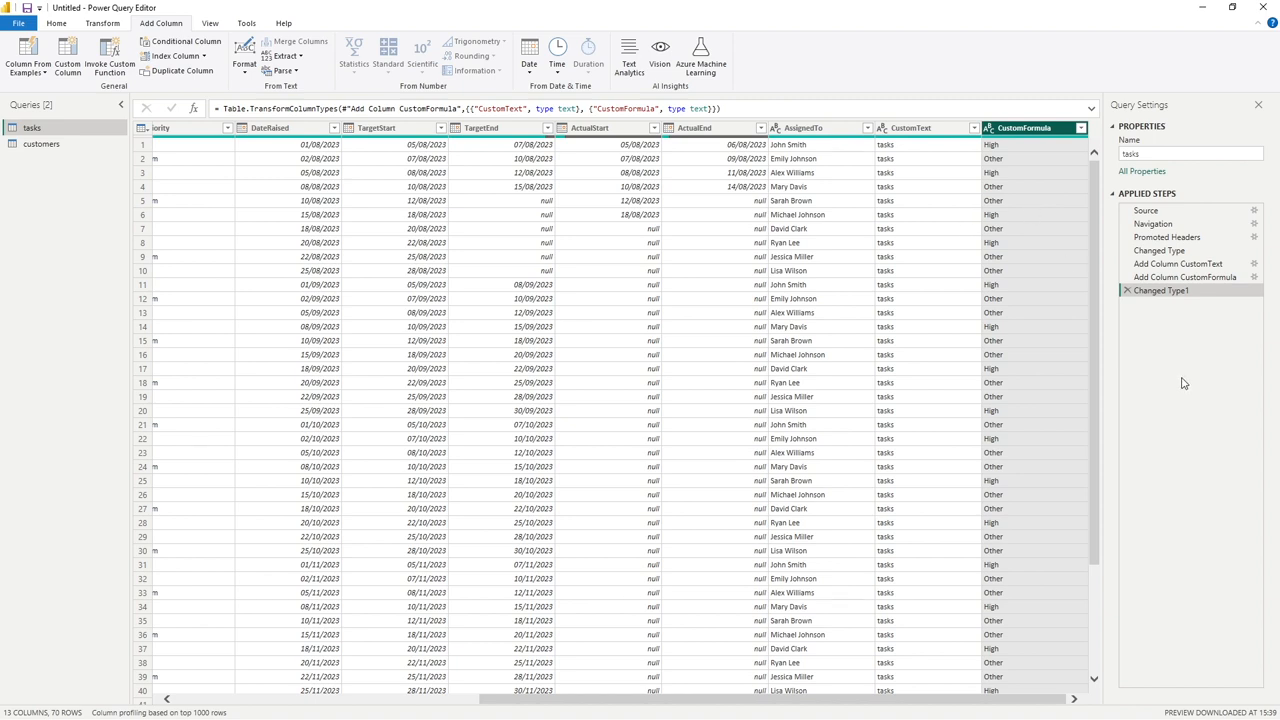
mouse_move(1170, 400)
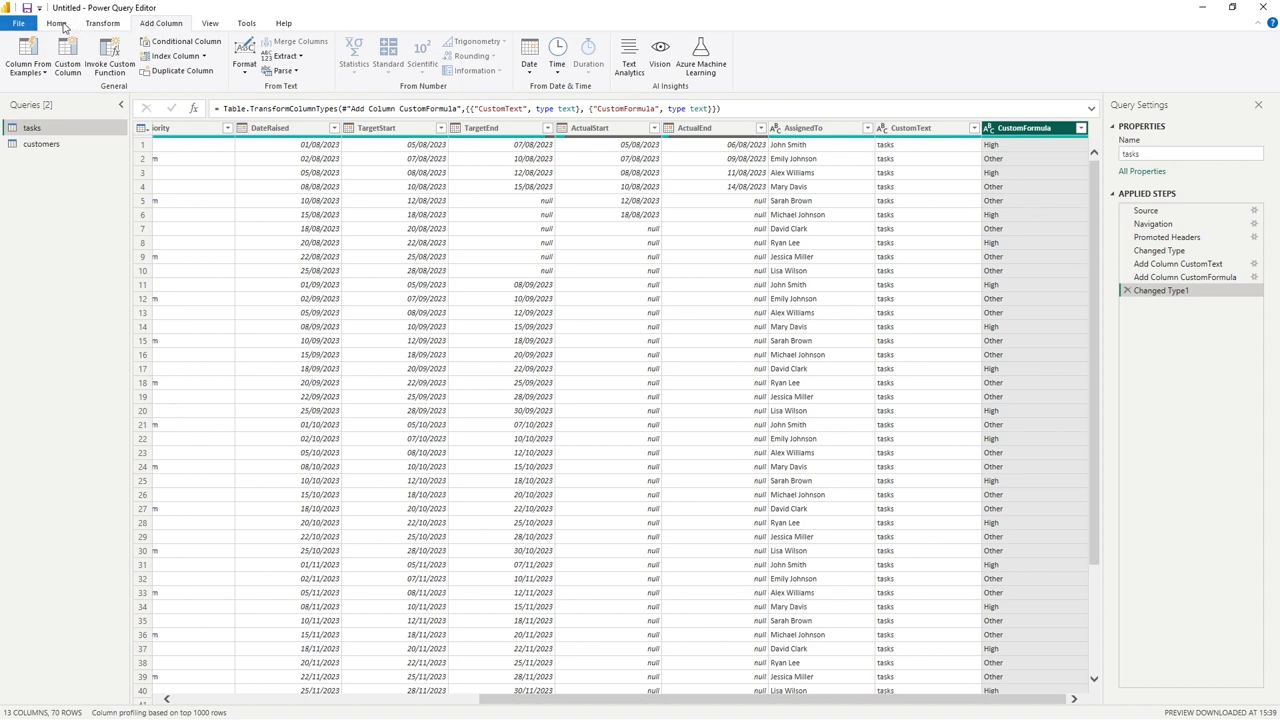
Step: Close & Apply the query changes and expand tasks to see CustomText and CustomFormula
left_click(65, 22)
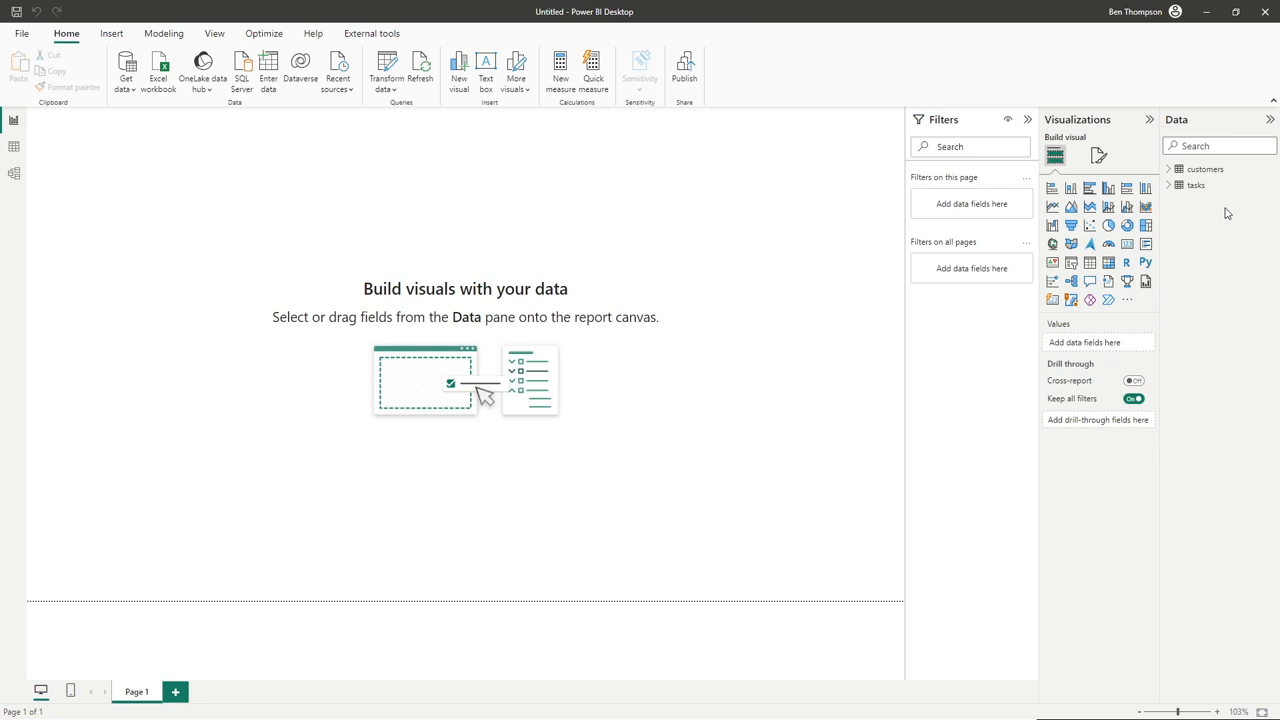
mouse_move(1198, 191)
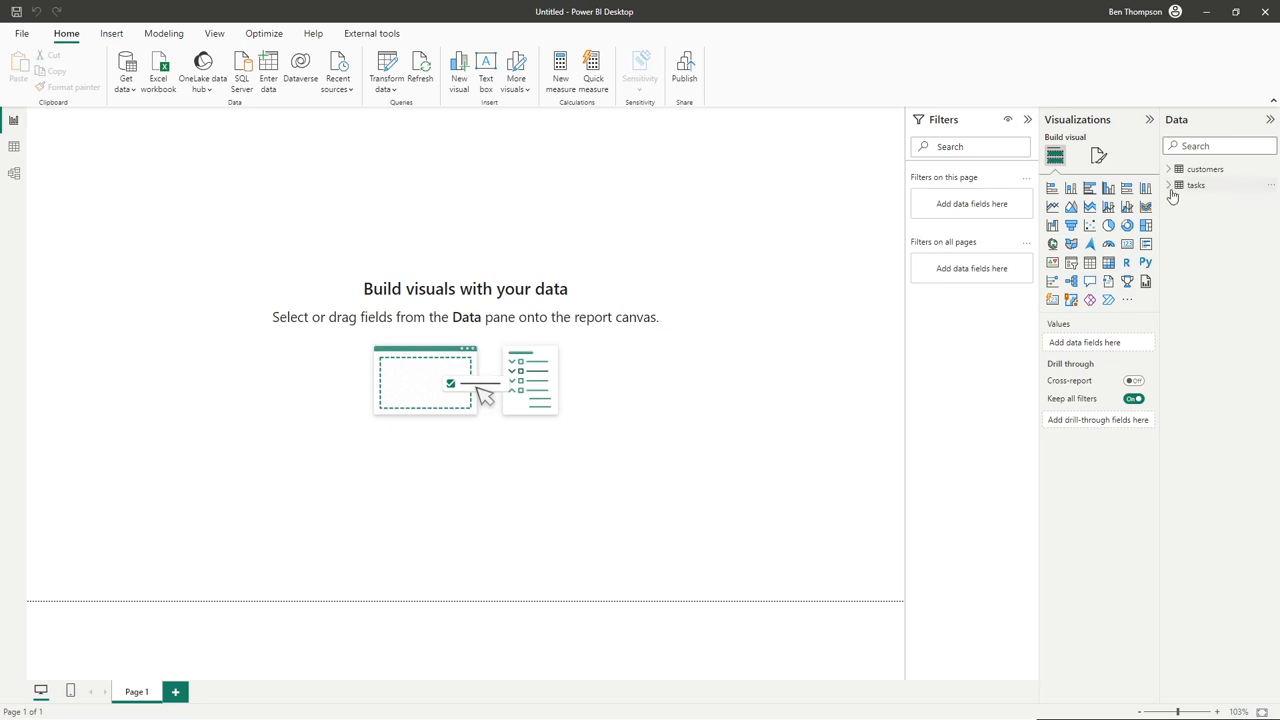
left_click(1197, 185)
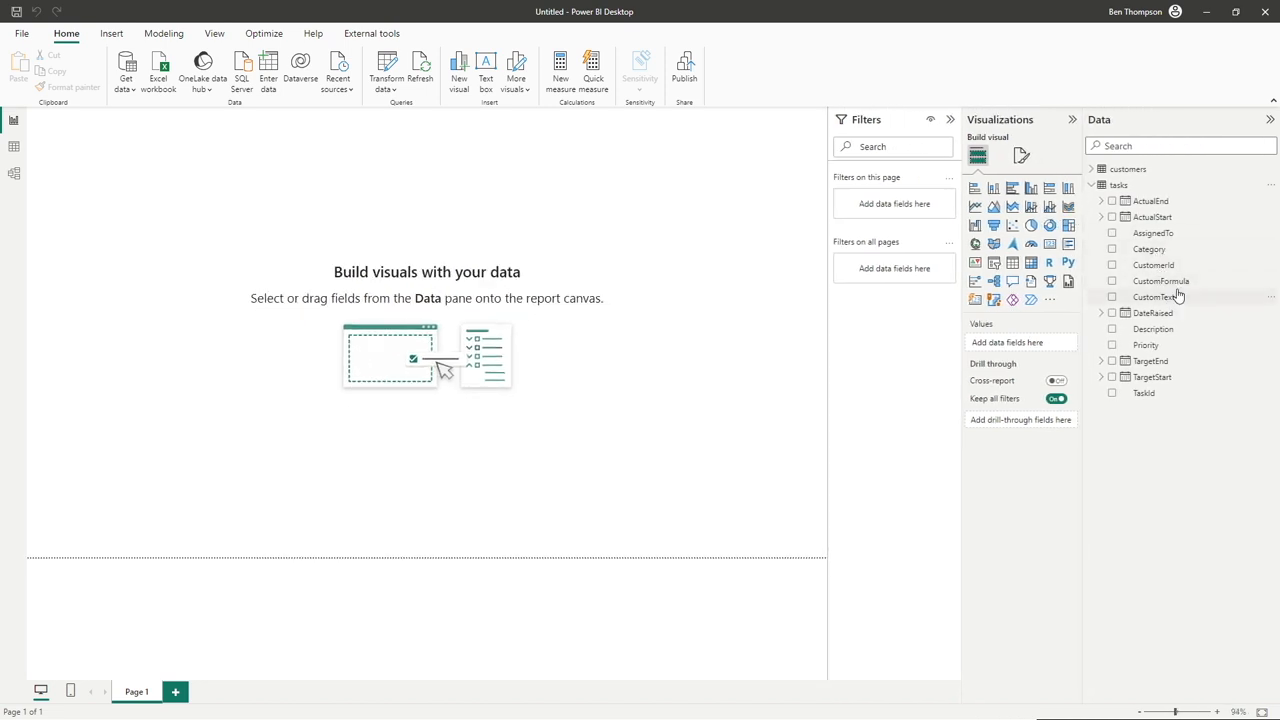
mouse_move(1200, 304)
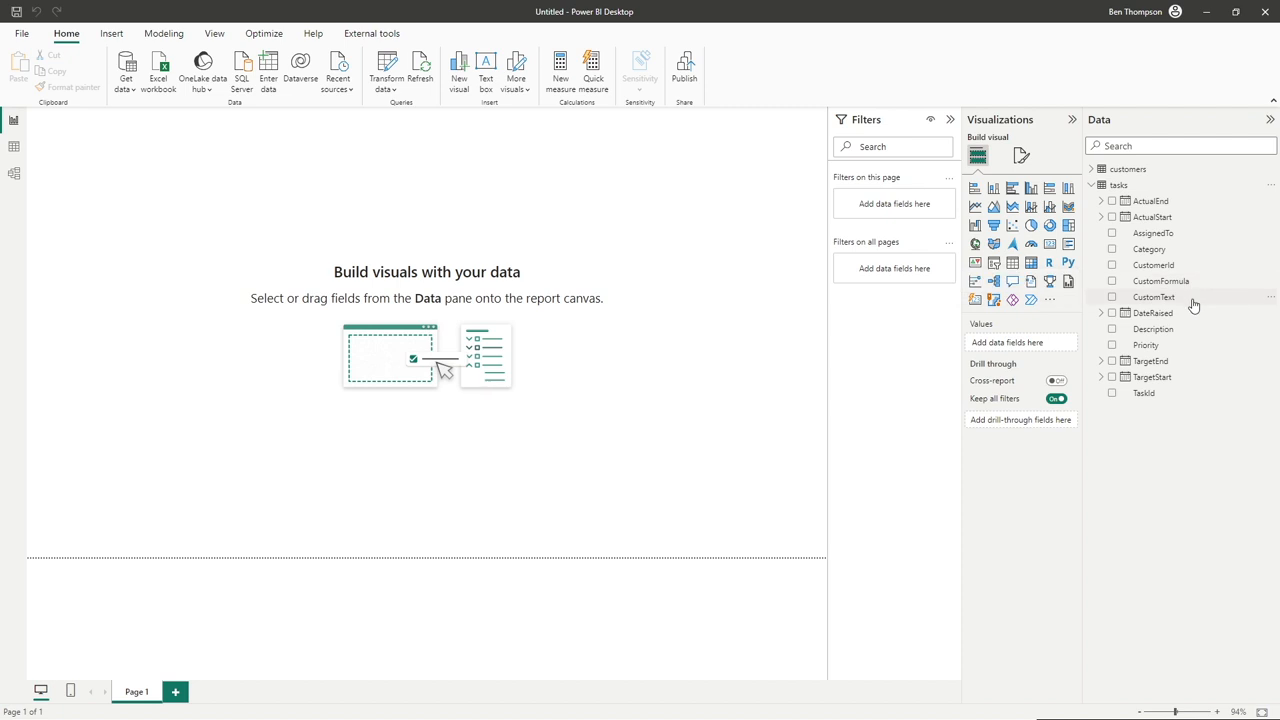
left_click(1154, 297)
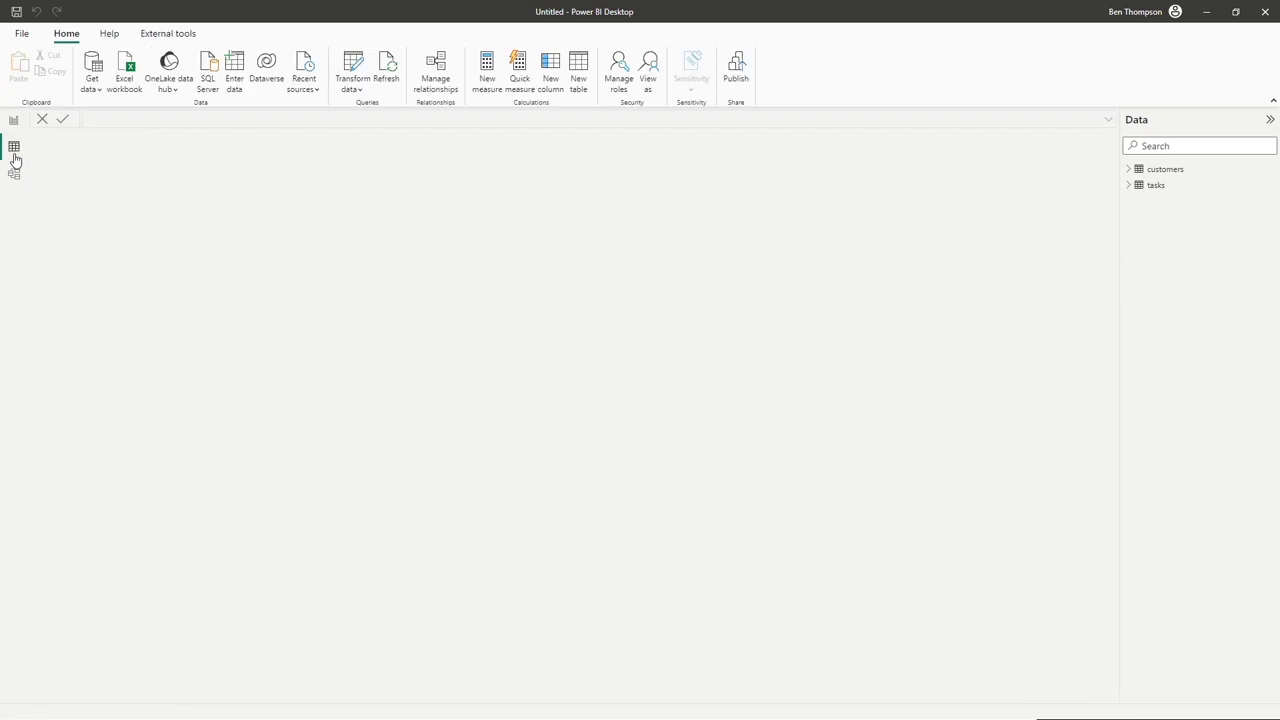
Step: Show the tasks table's 70 rows and select CustomText to check its Text type
left_click(1154, 185)
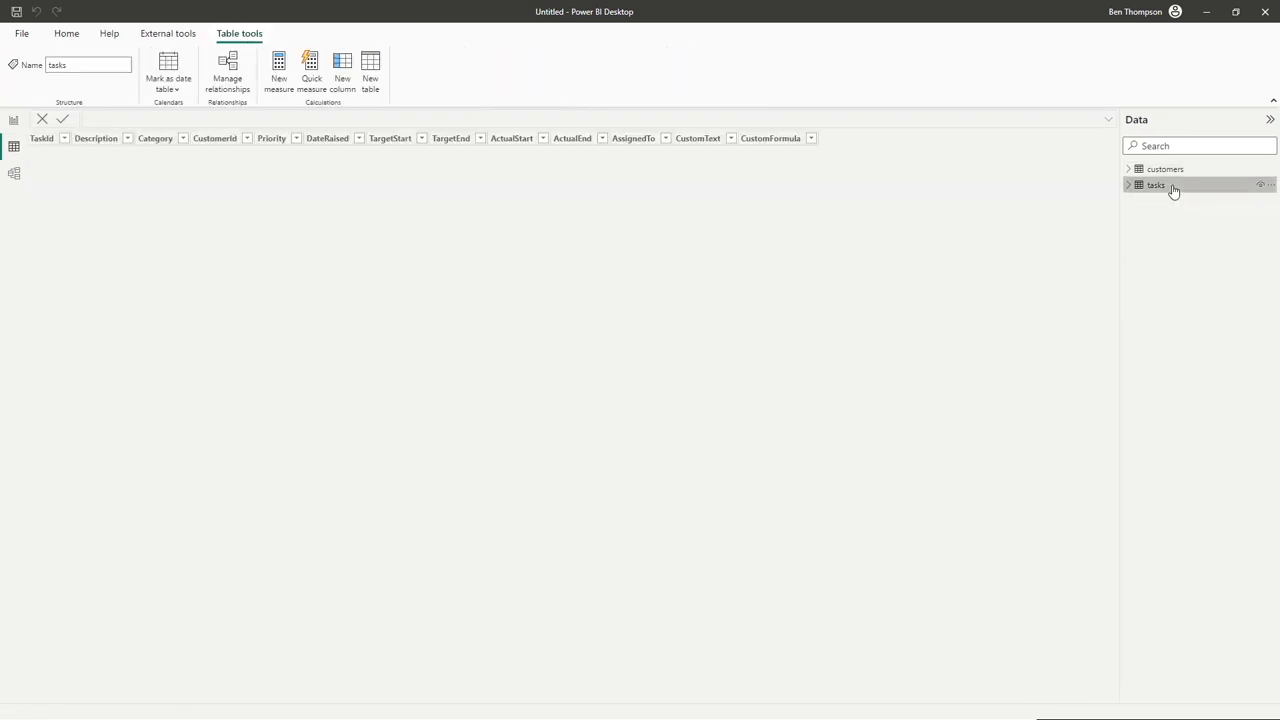
left_click(1130, 185)
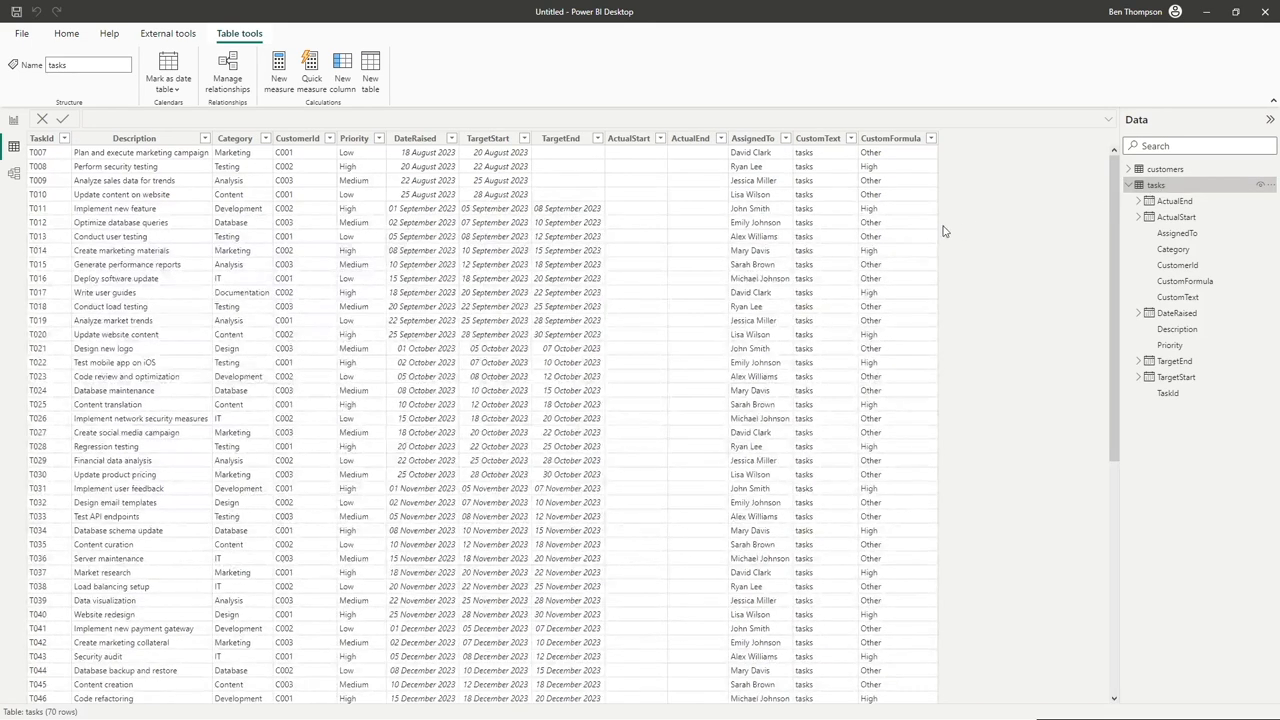
left_click(818, 138)
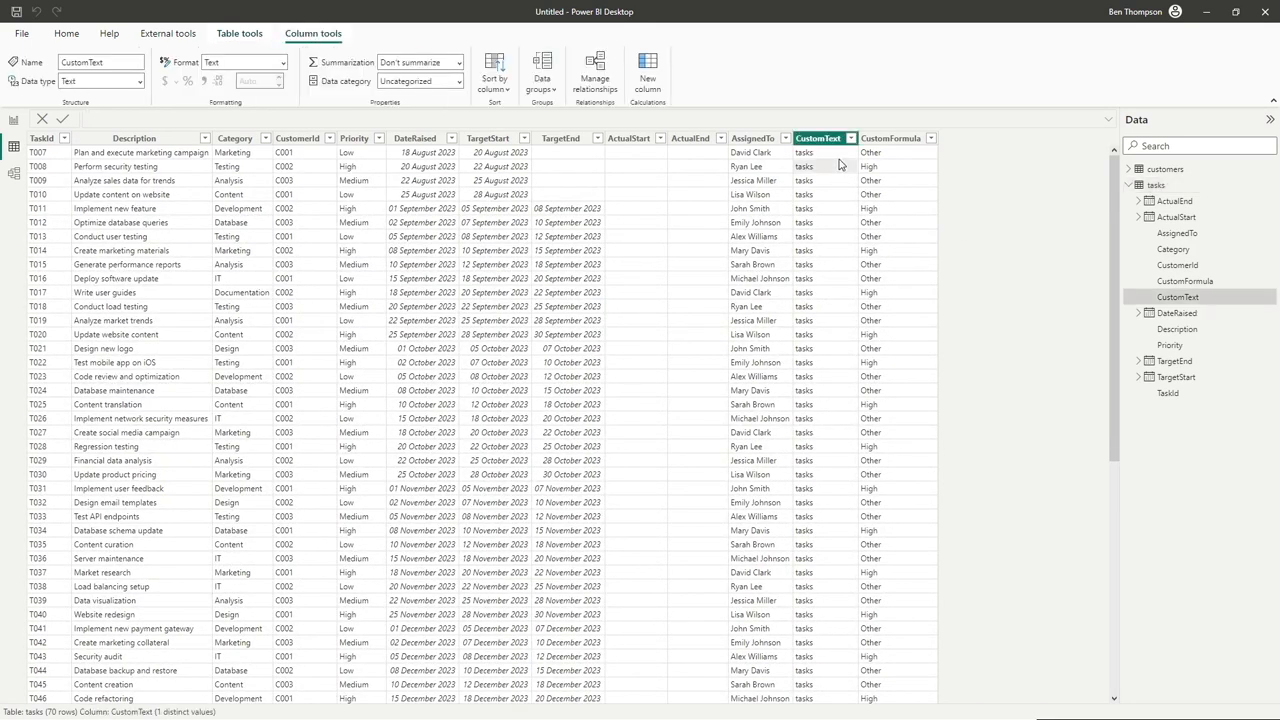